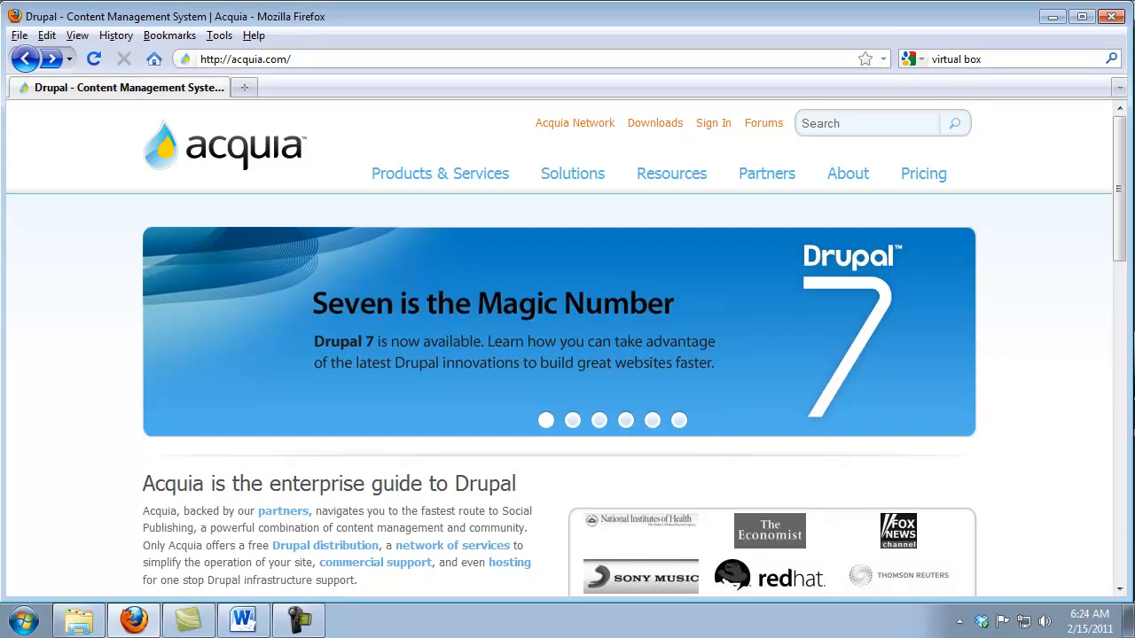
# Go to network.acquia.com/downloads and save the Windows stack installer .exe
pyautogui.click(252, 59)
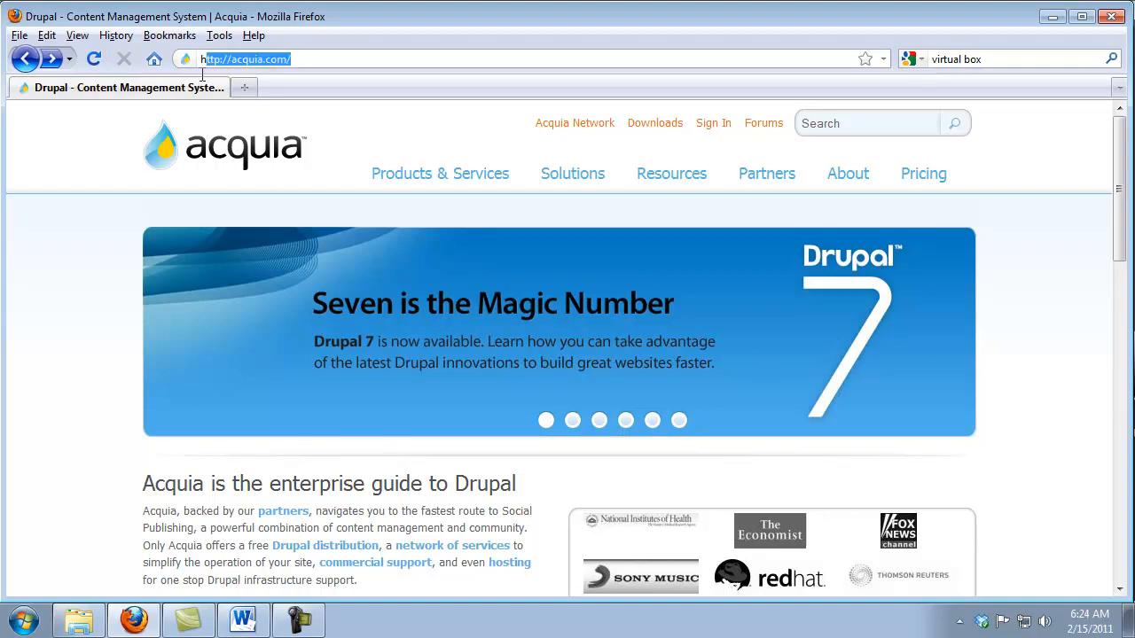
pyautogui.click(654, 122)
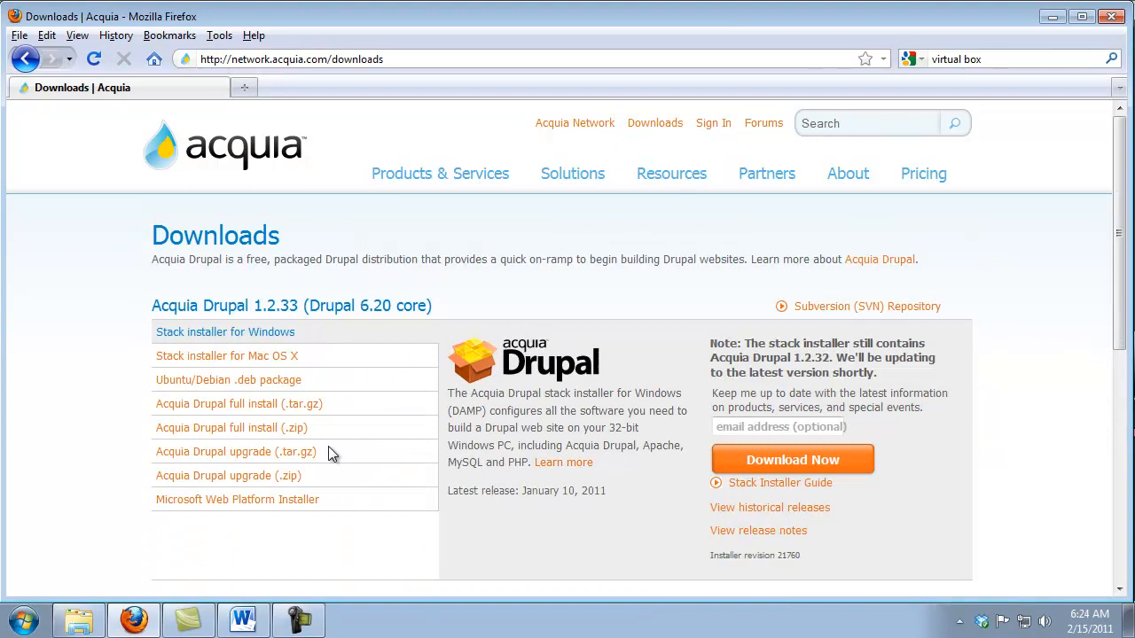
pyautogui.moveTo(335, 504)
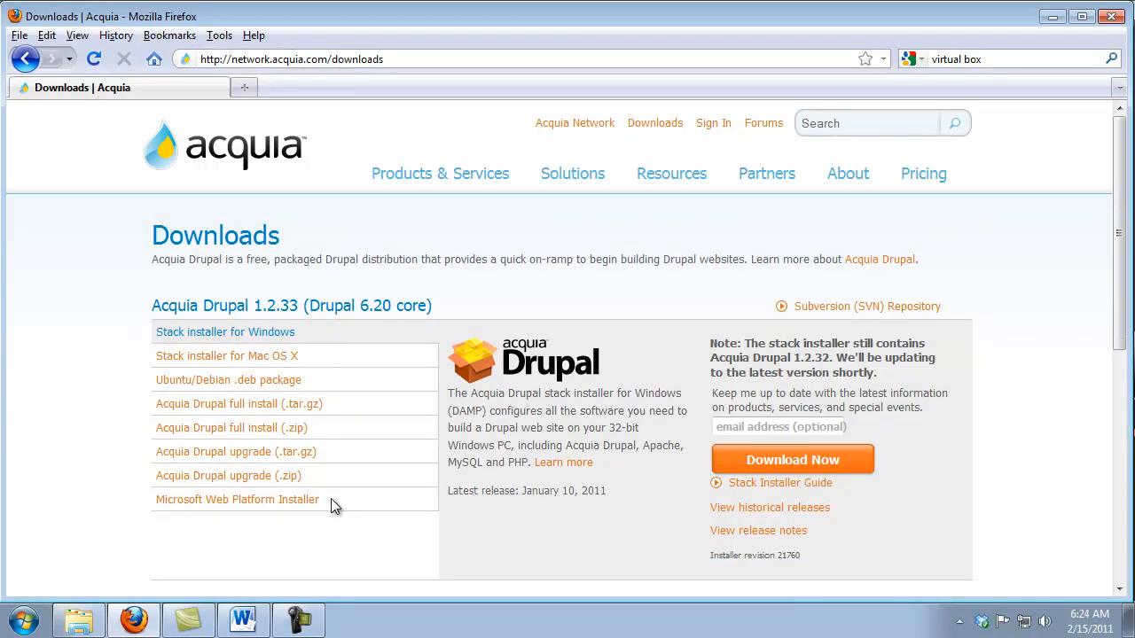
pyautogui.moveTo(319, 337)
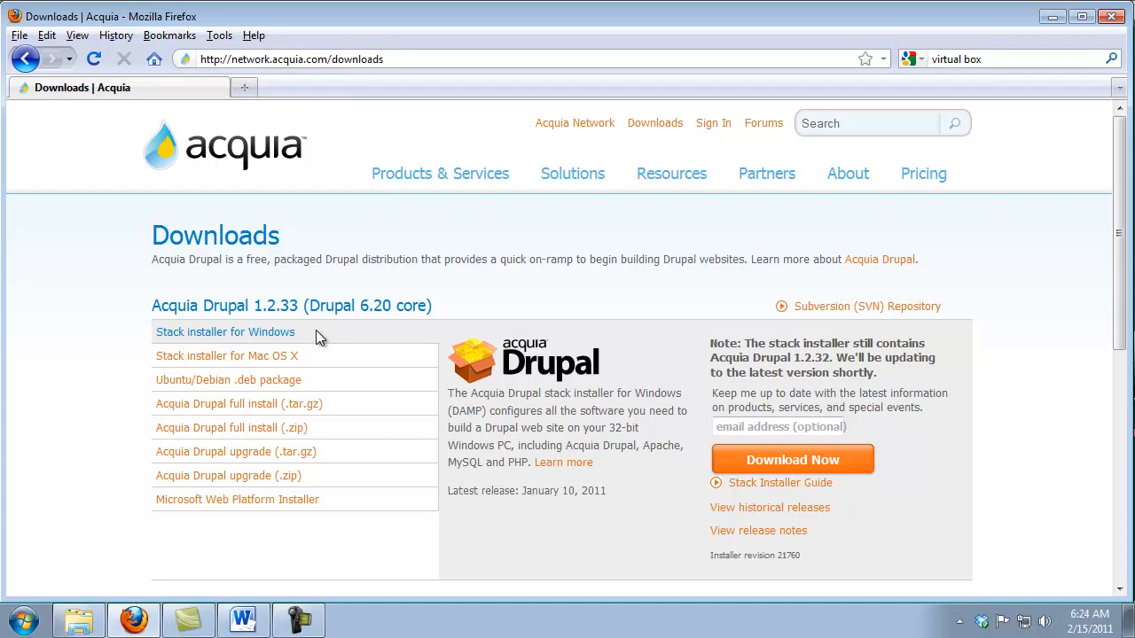
pyautogui.moveTo(246, 338)
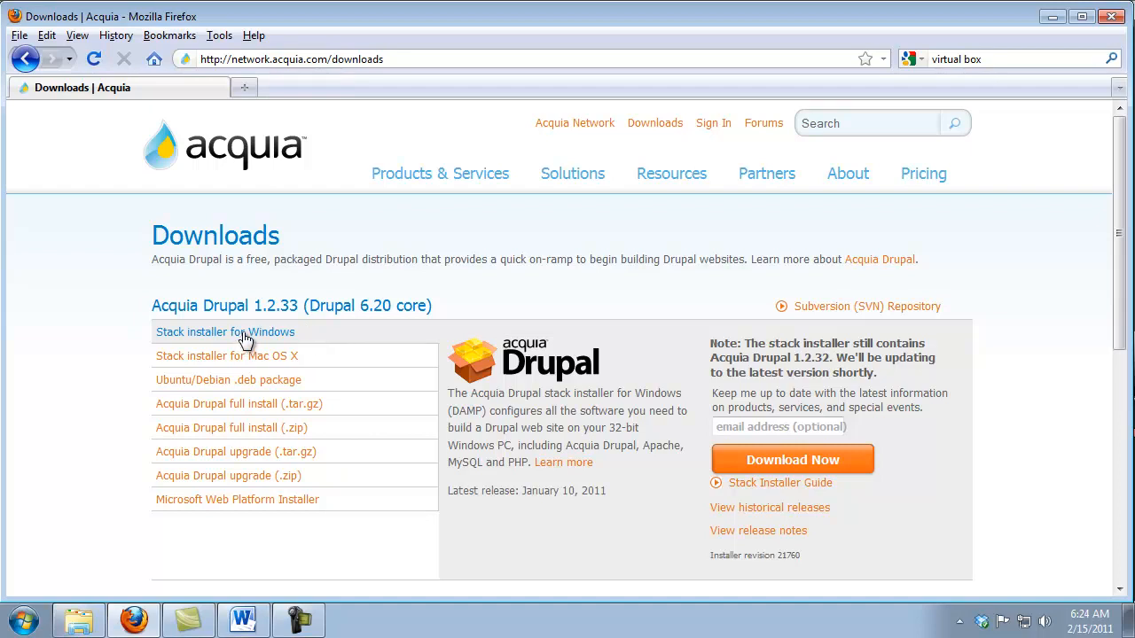
pyautogui.moveTo(244, 362)
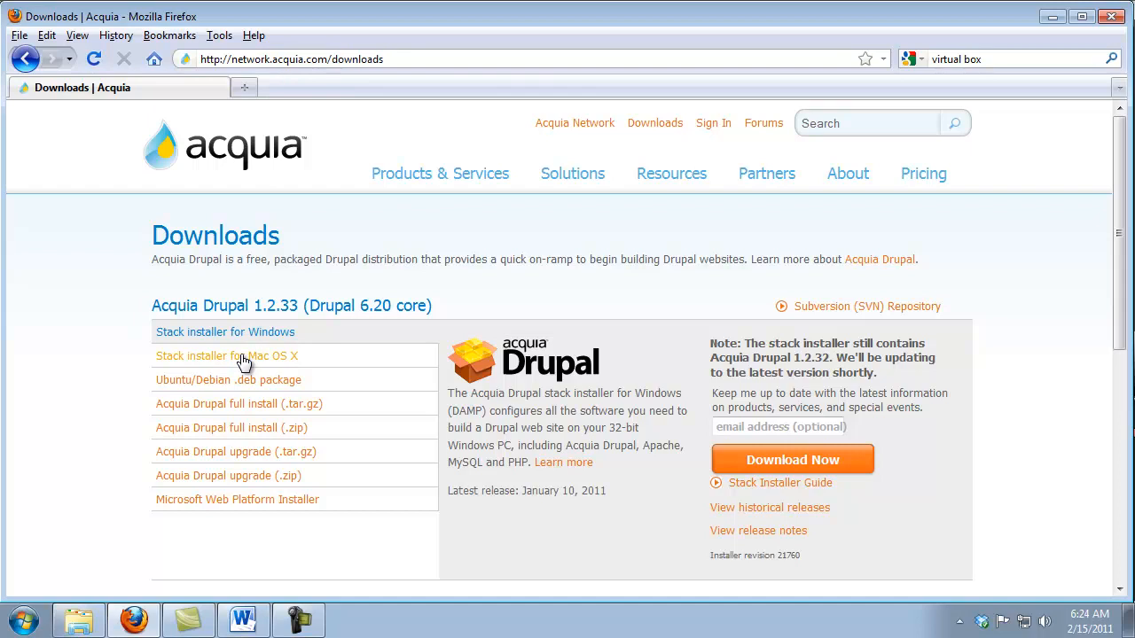
pyautogui.moveTo(252, 337)
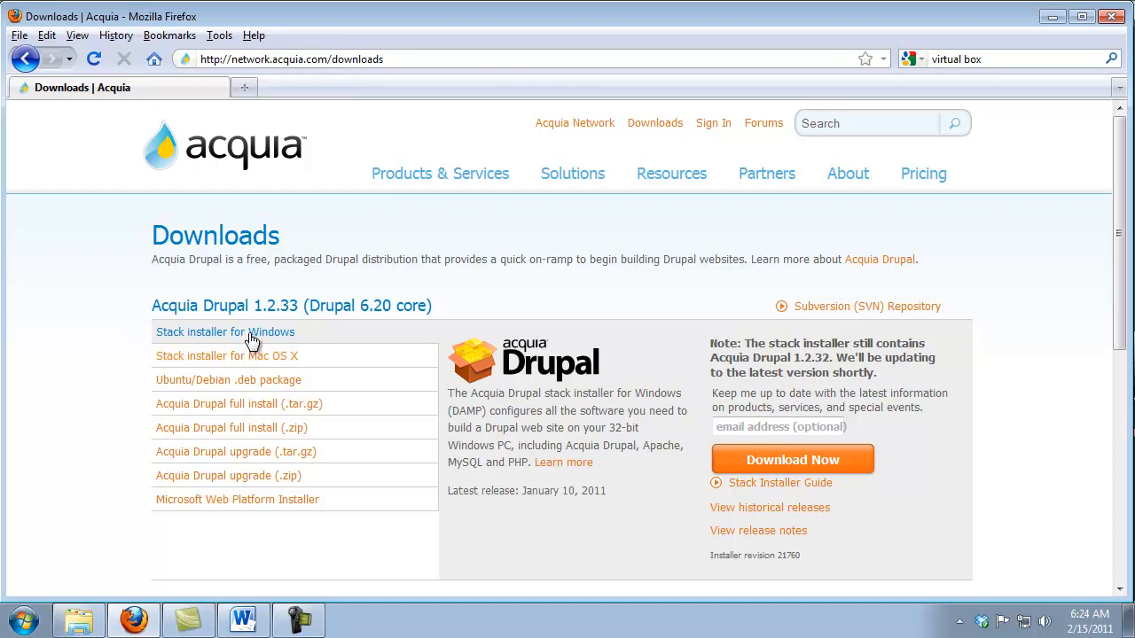
pyautogui.click(224, 331)
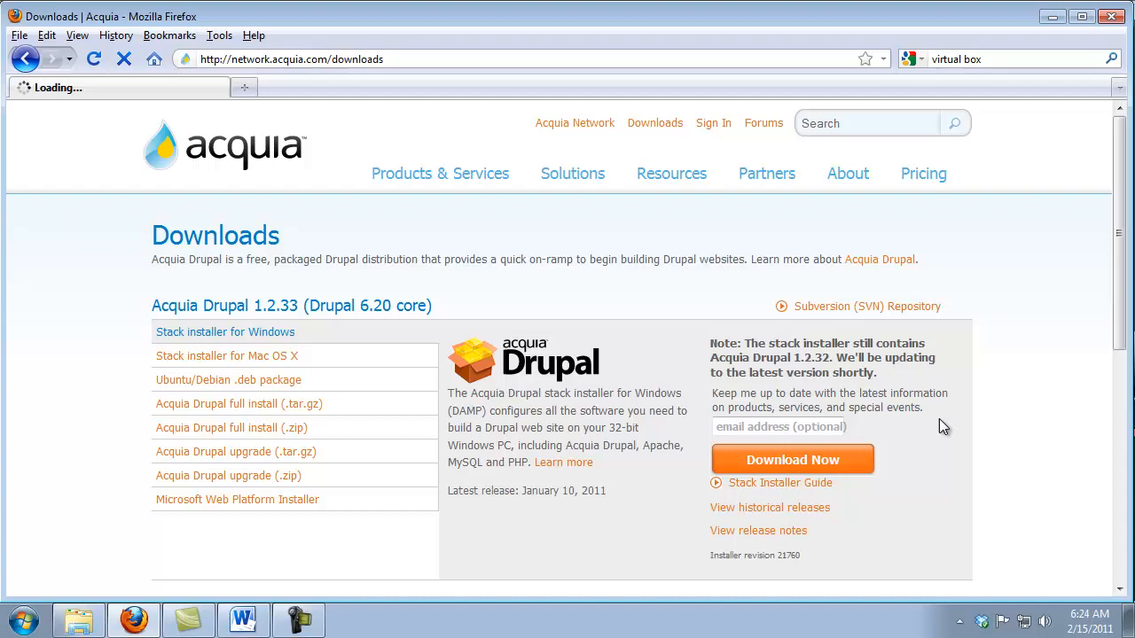
pyautogui.click(790, 459)
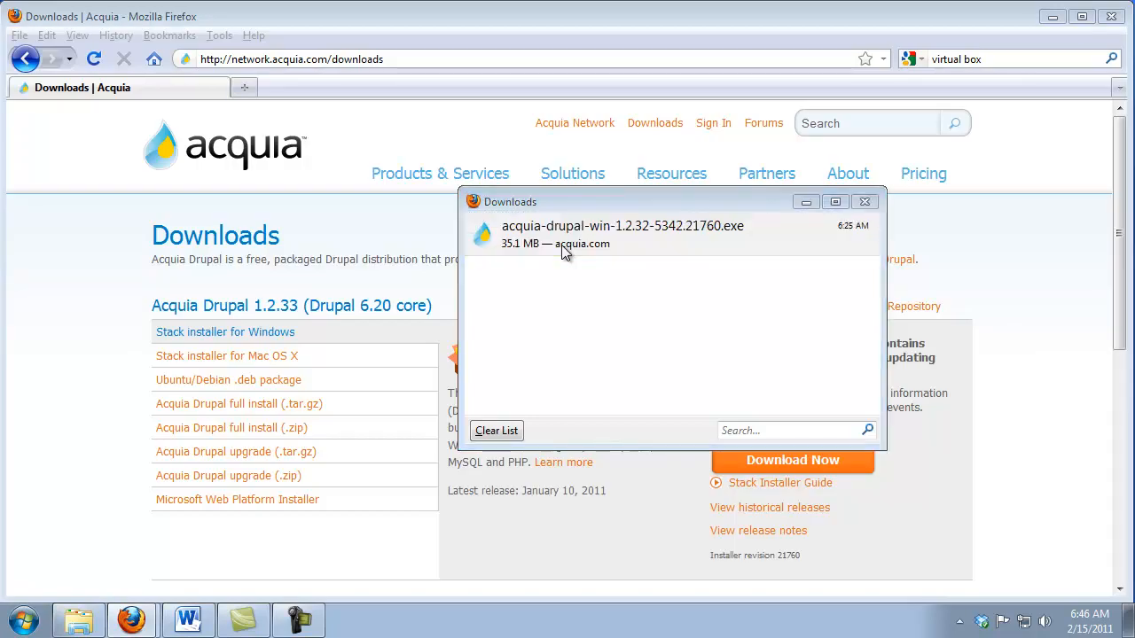
# Launch the downloaded installer and advance past Welcome and Overview to the license agreement
pyautogui.doubleClick(568, 227)
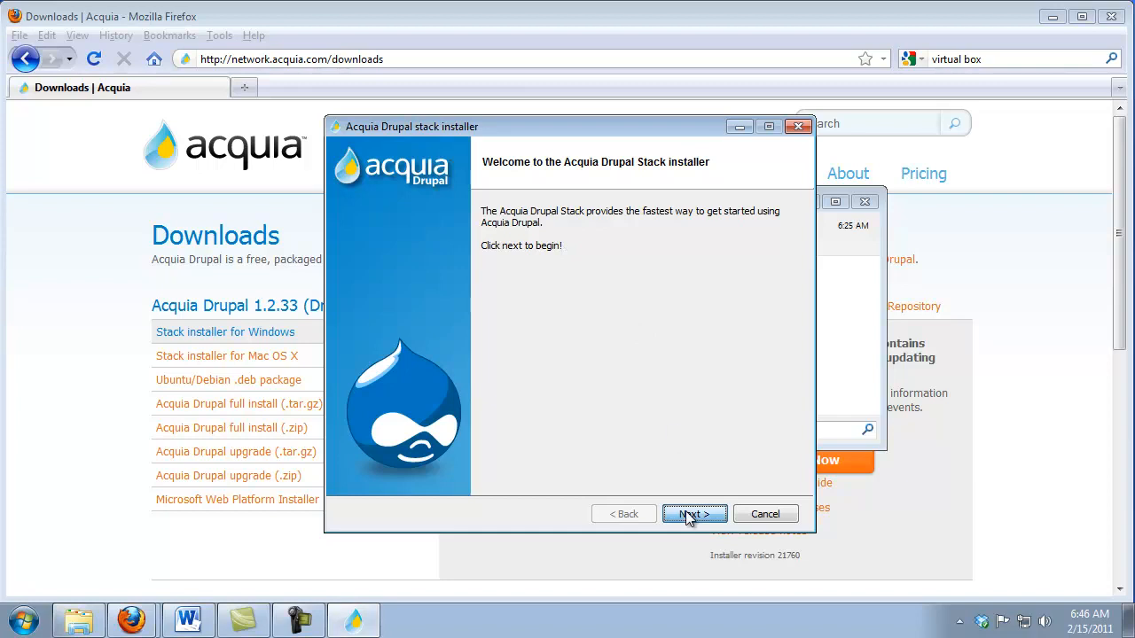
pyautogui.click(695, 514)
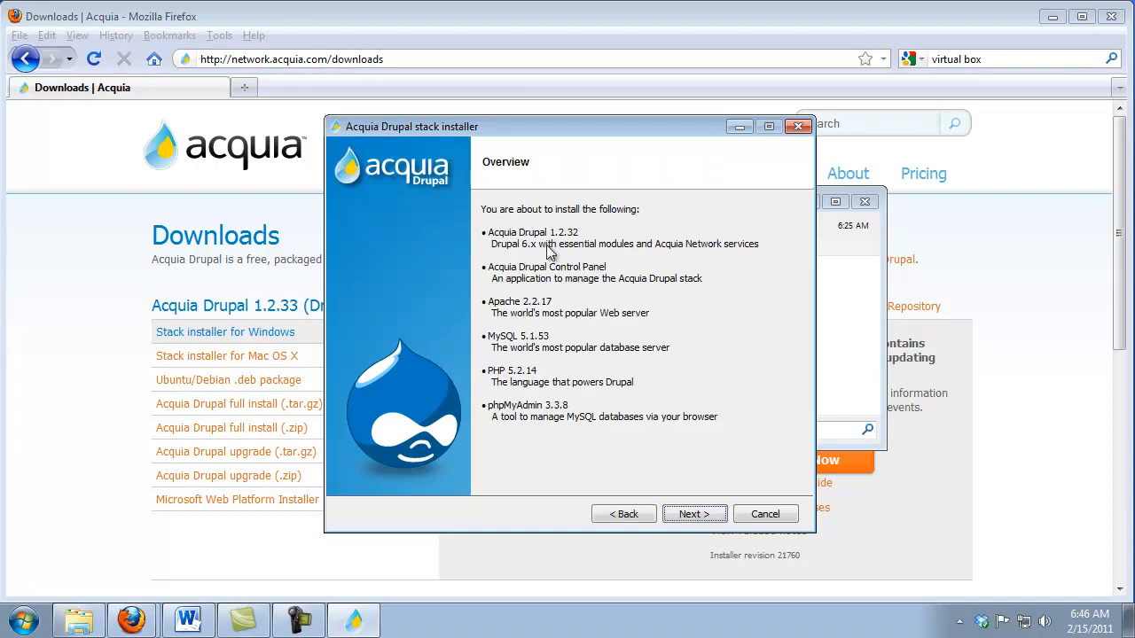
pyautogui.moveTo(586, 422)
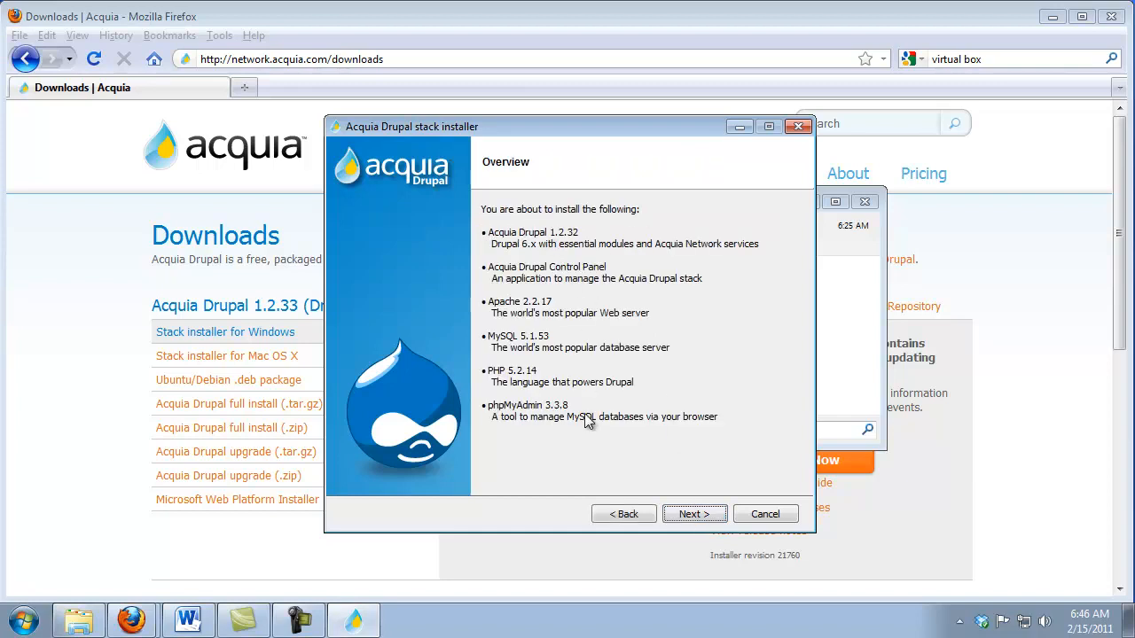
pyautogui.moveTo(627, 422)
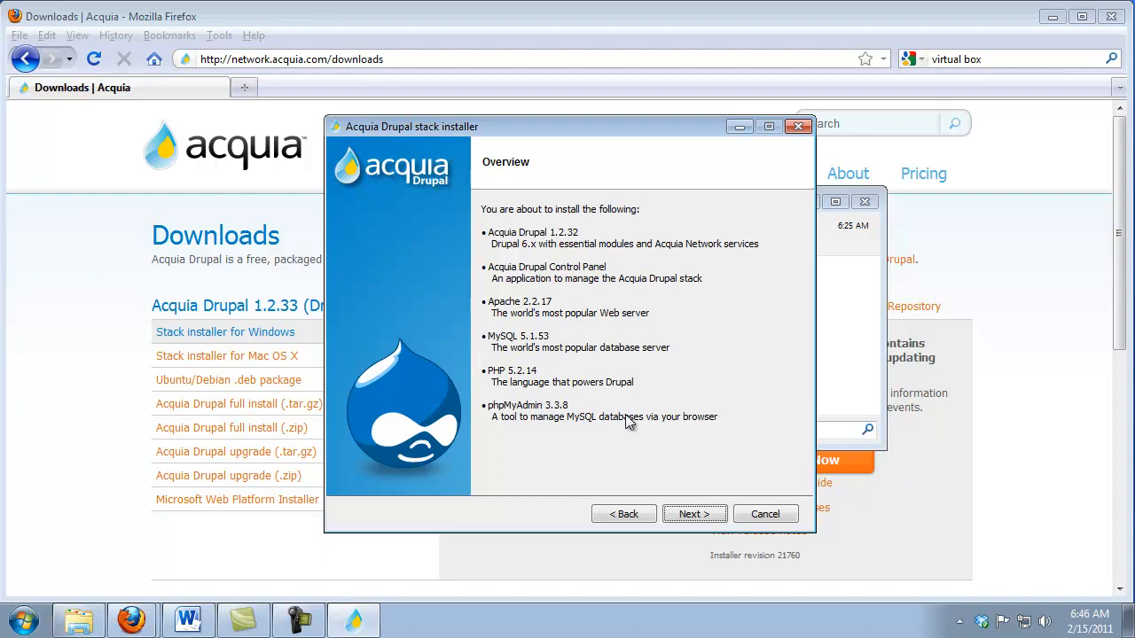
pyautogui.click(695, 514)
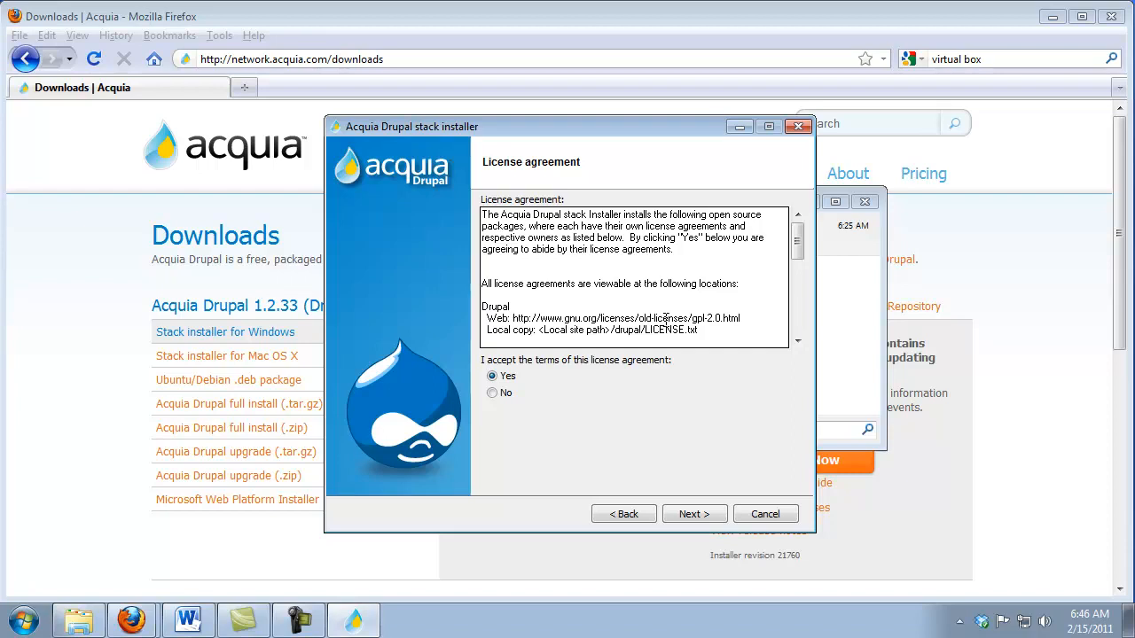
pyautogui.moveTo(617, 329)
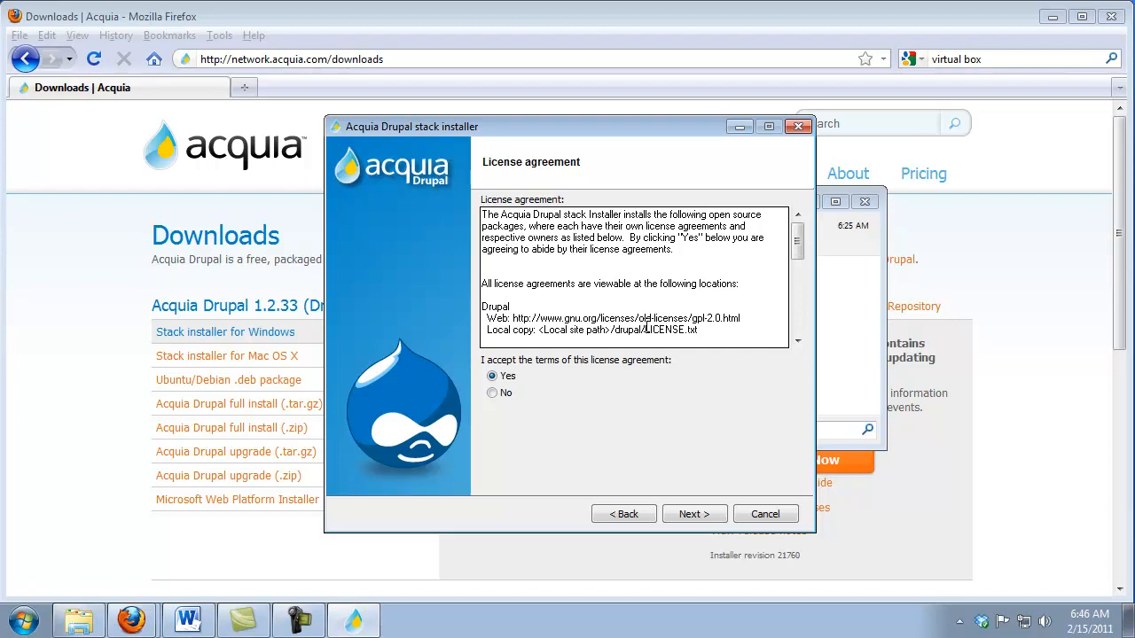
pyautogui.moveTo(717, 328)
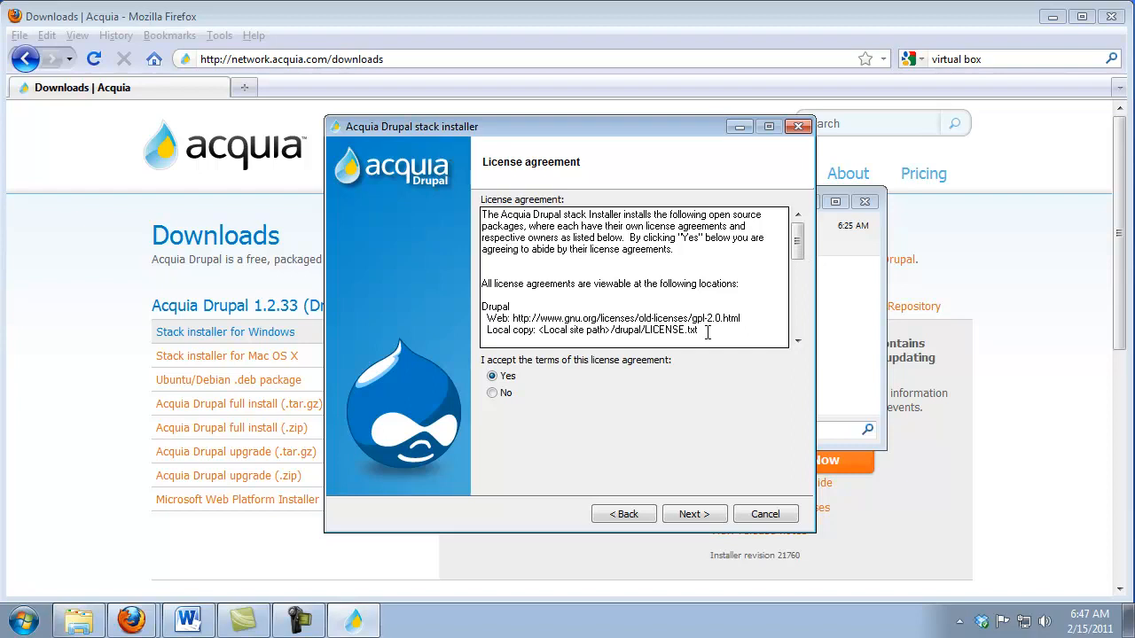
pyautogui.moveTo(670, 453)
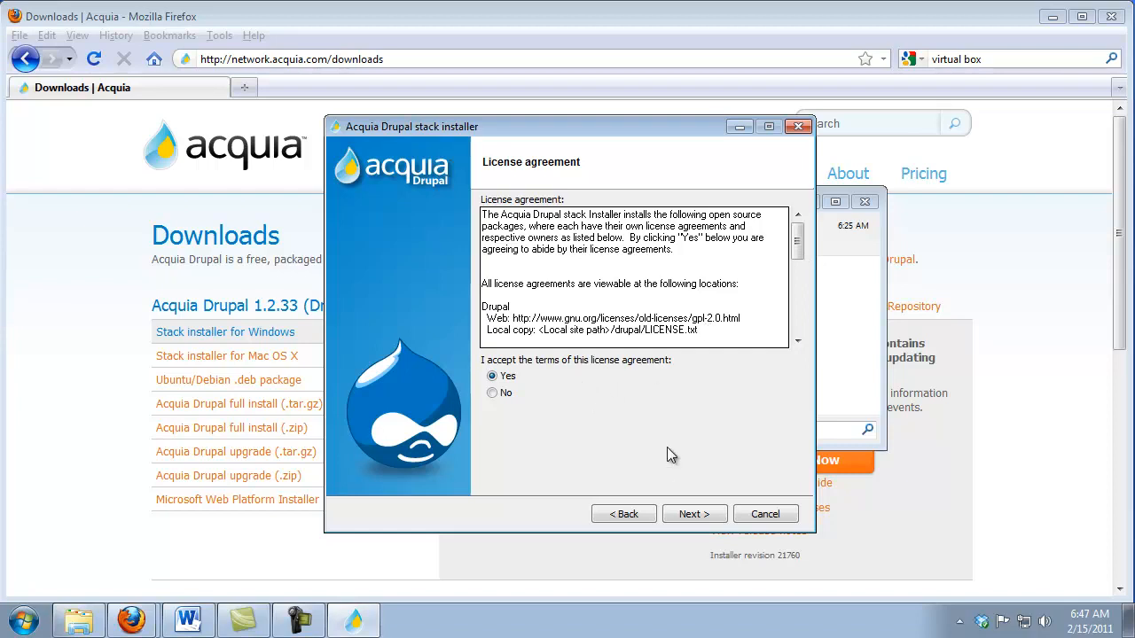
# Accept the license and keep the default install locations and server ports
pyautogui.click(695, 514)
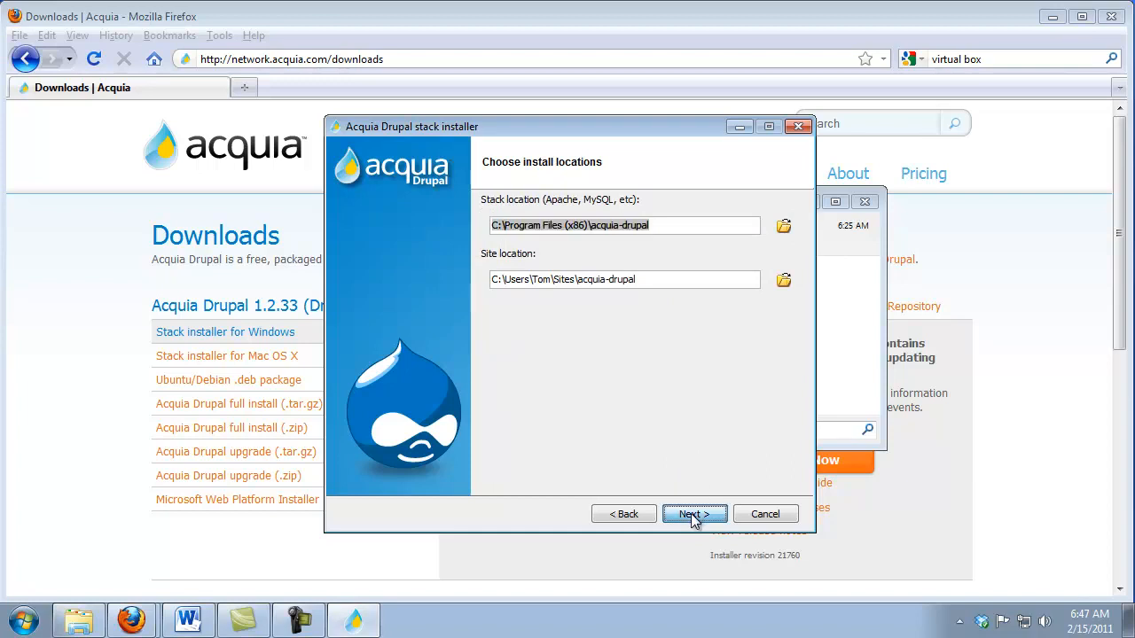
pyautogui.click(695, 514)
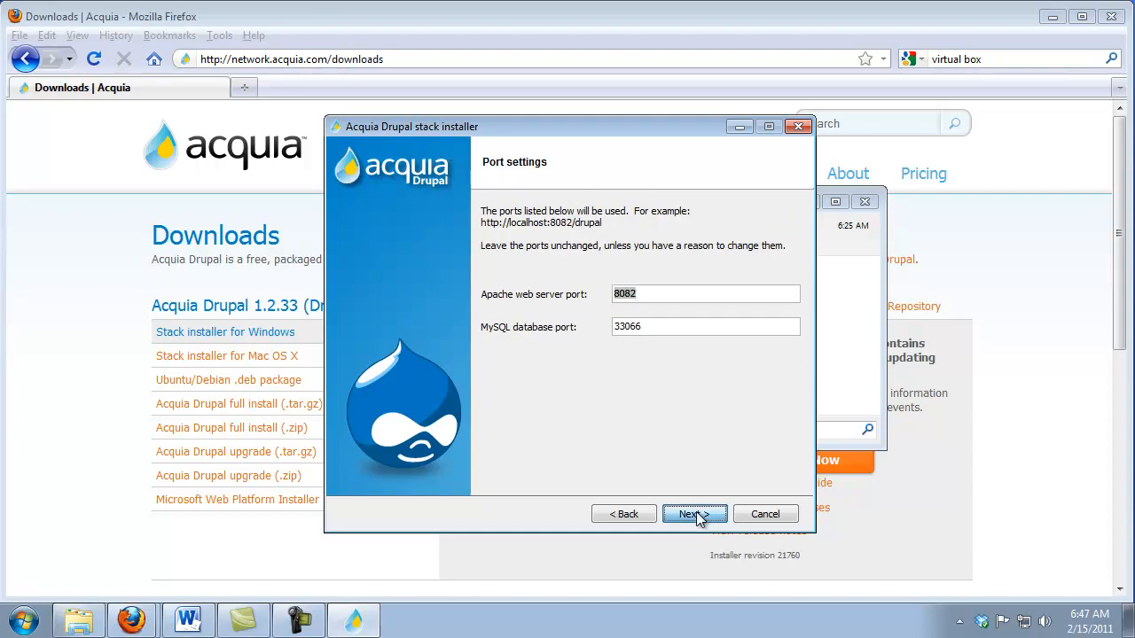
pyautogui.click(695, 514)
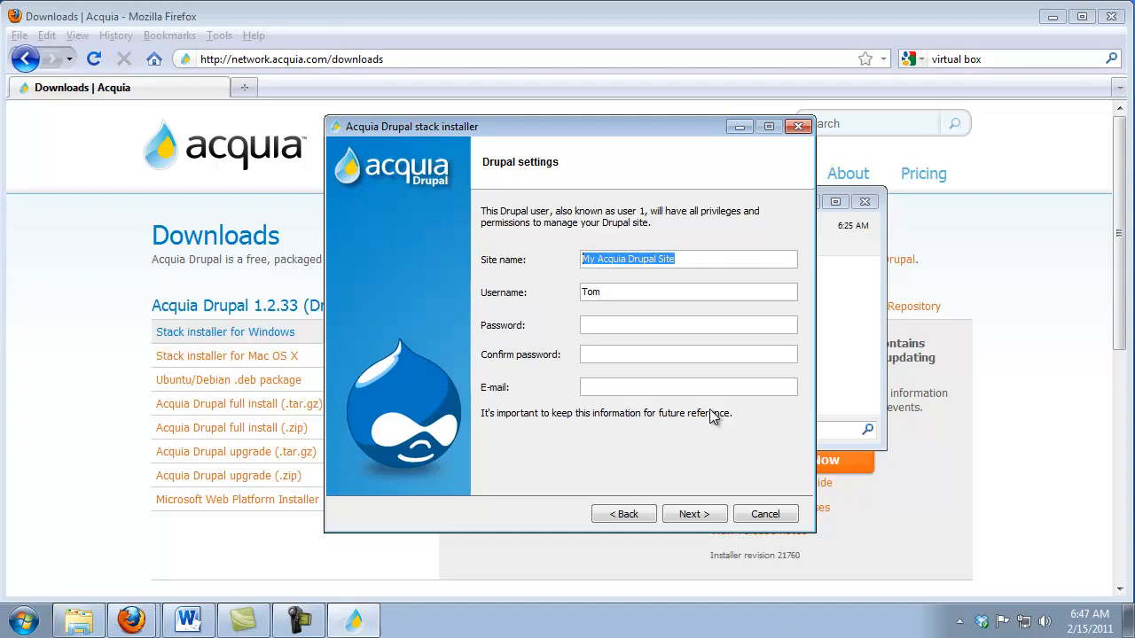
pyautogui.moveTo(623, 292)
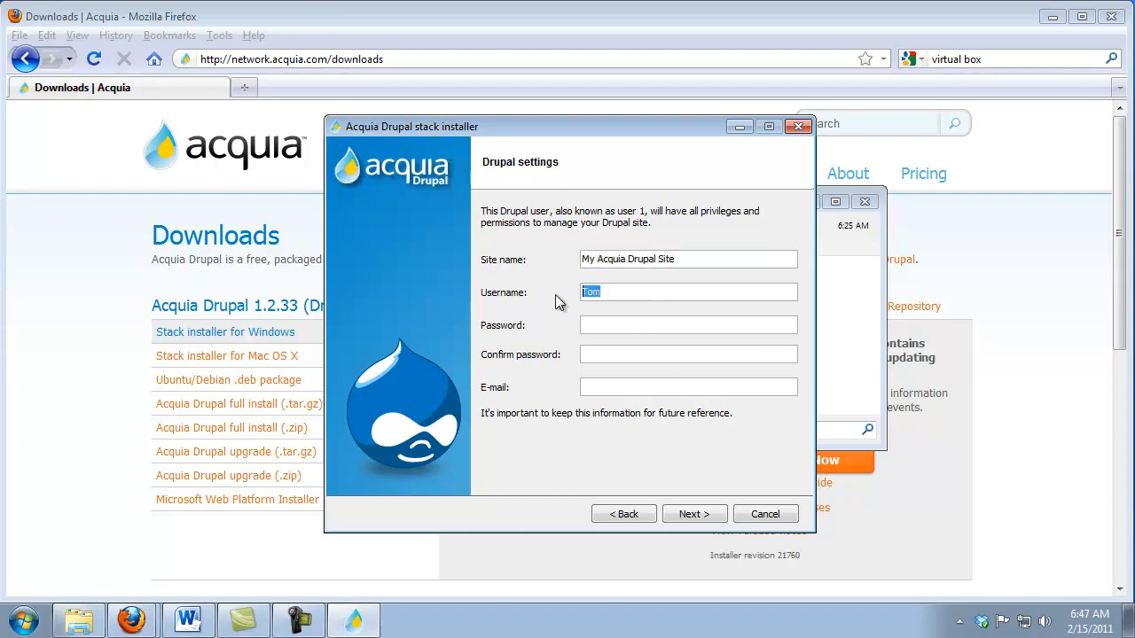
pyautogui.write('admin')
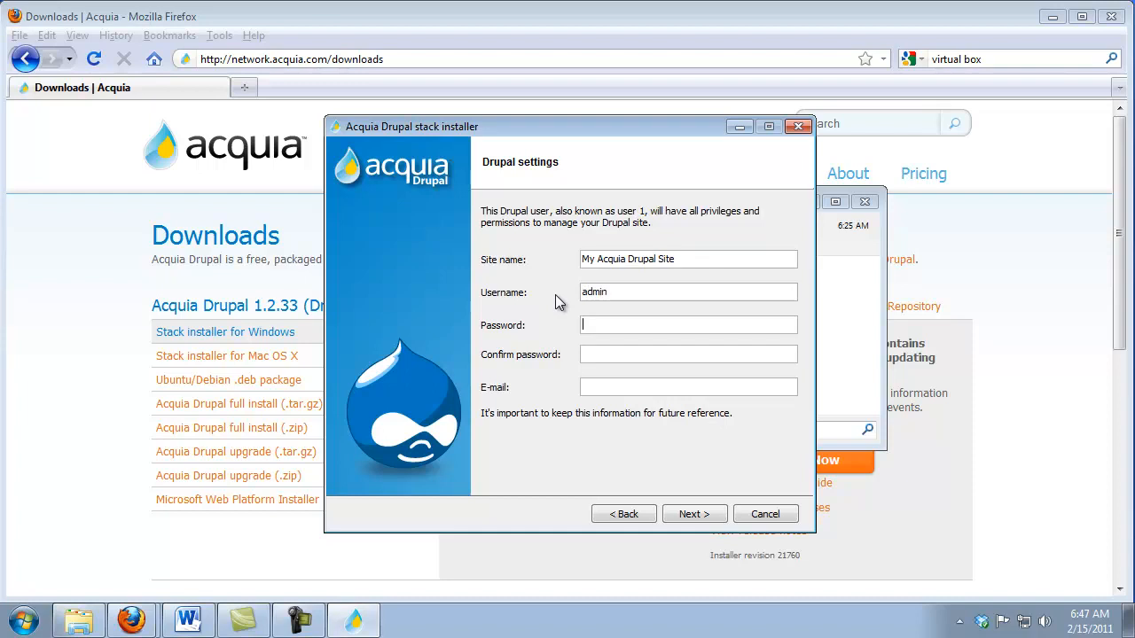
pyautogui.write('*****')
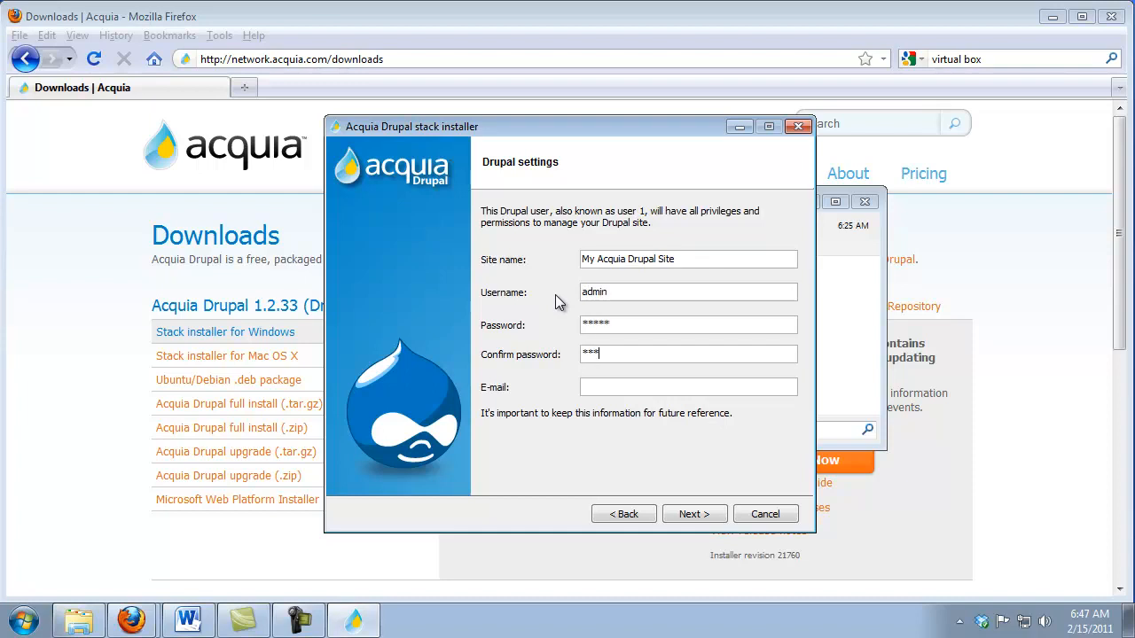
pyautogui.write('**')
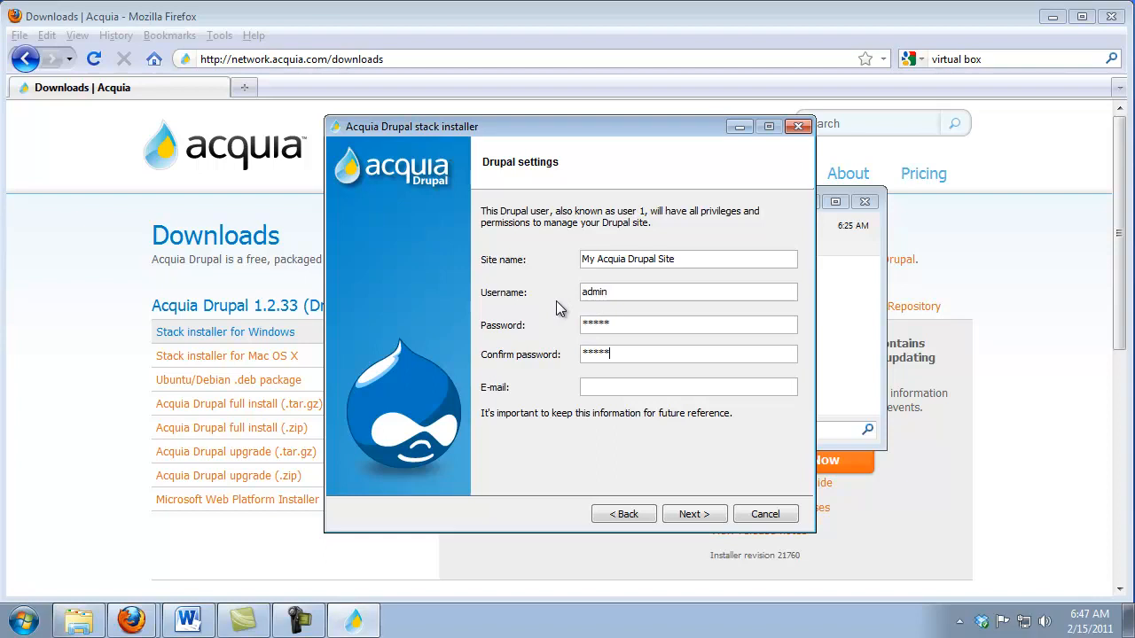
pyautogui.click(687, 387)
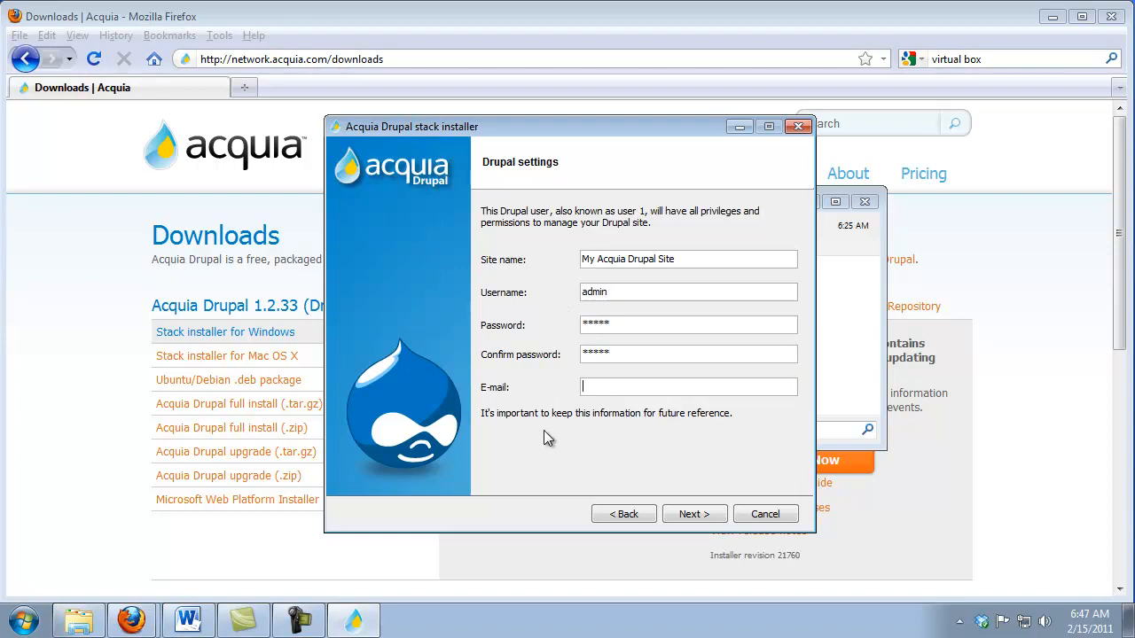
pyautogui.write('tom@')
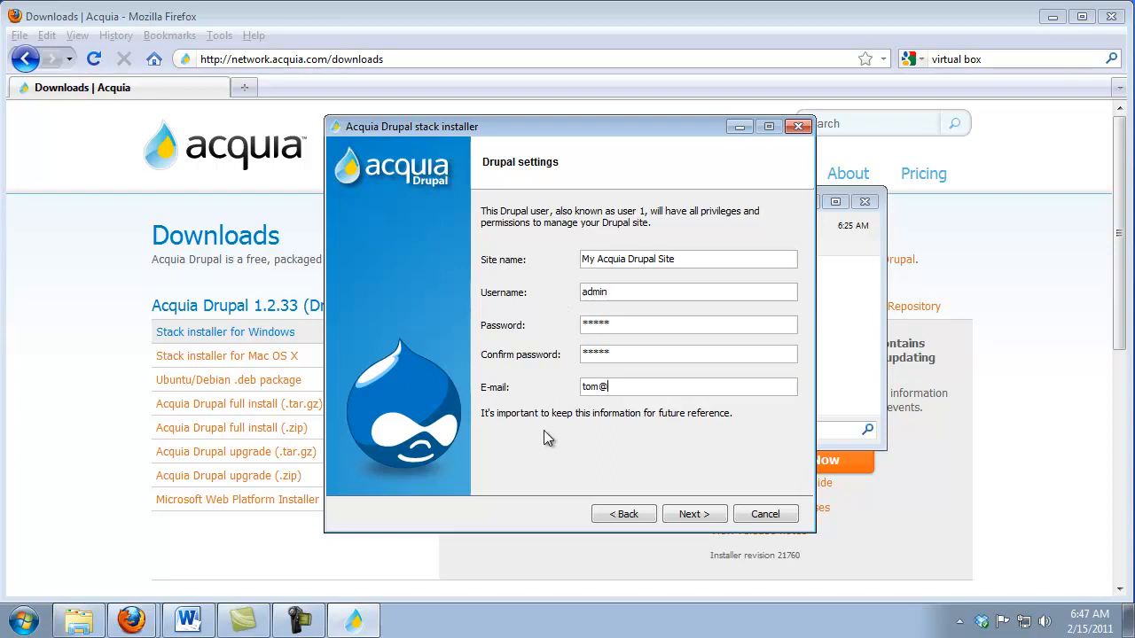
pyautogui.write('example.com')
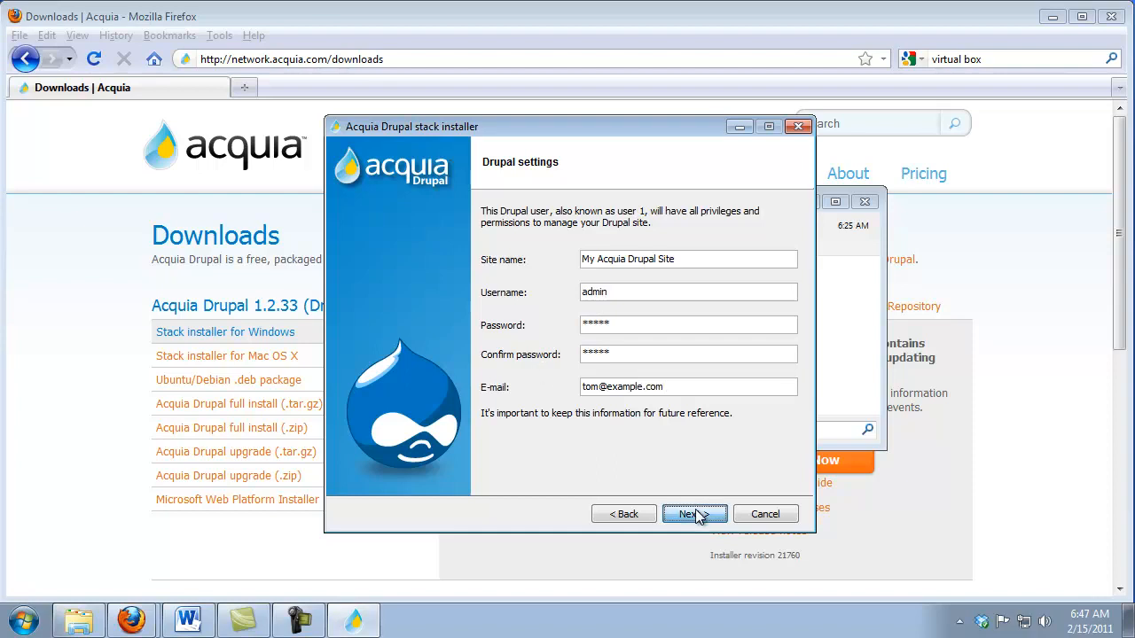
pyautogui.click(695, 514)
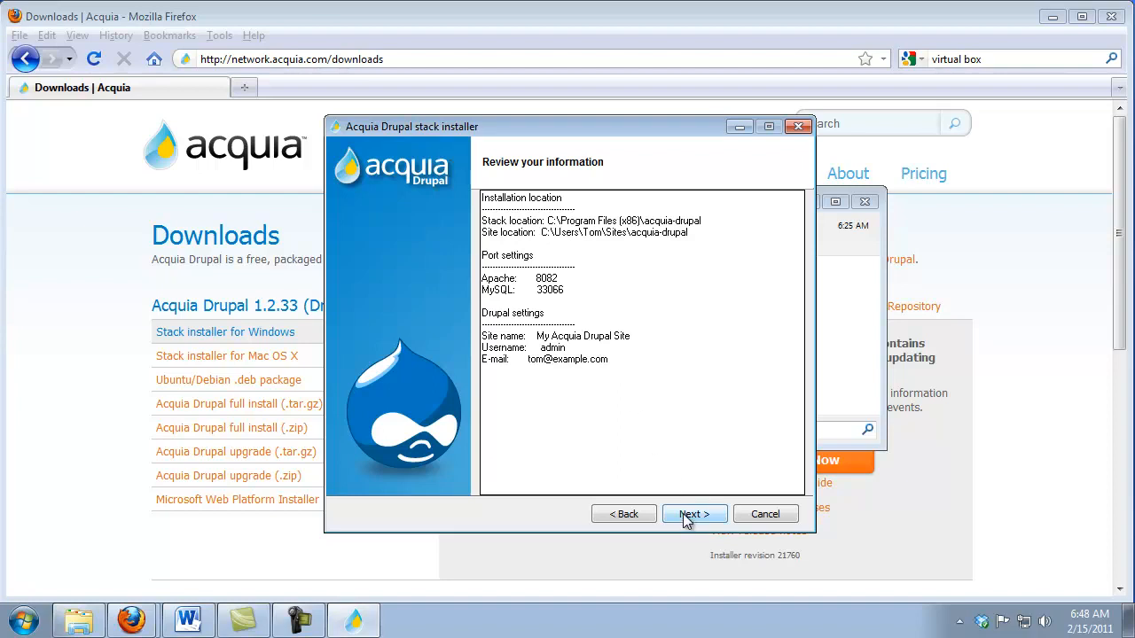
# Approve the review summary, install, and finish with the control panel launched
pyautogui.click(695, 514)
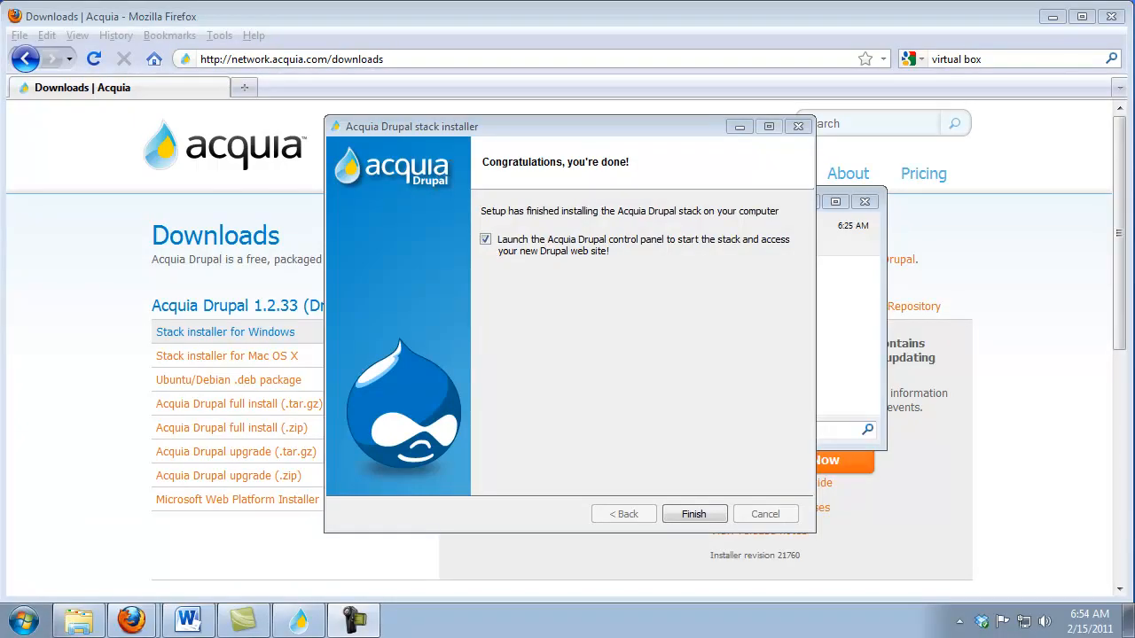
pyautogui.moveTo(711, 491)
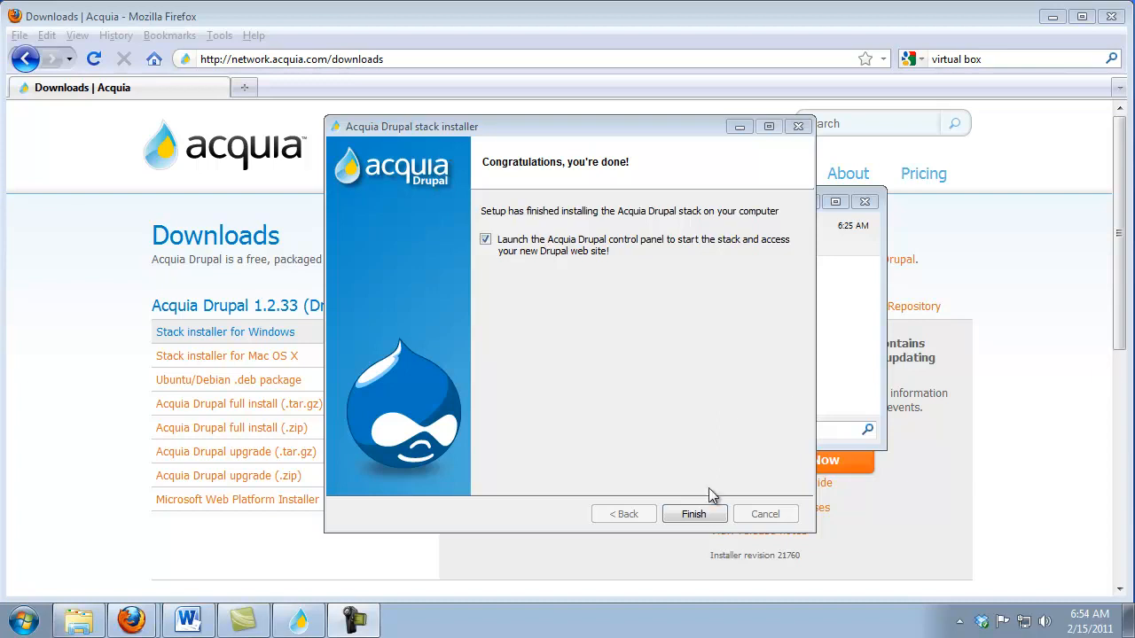
pyautogui.click(695, 514)
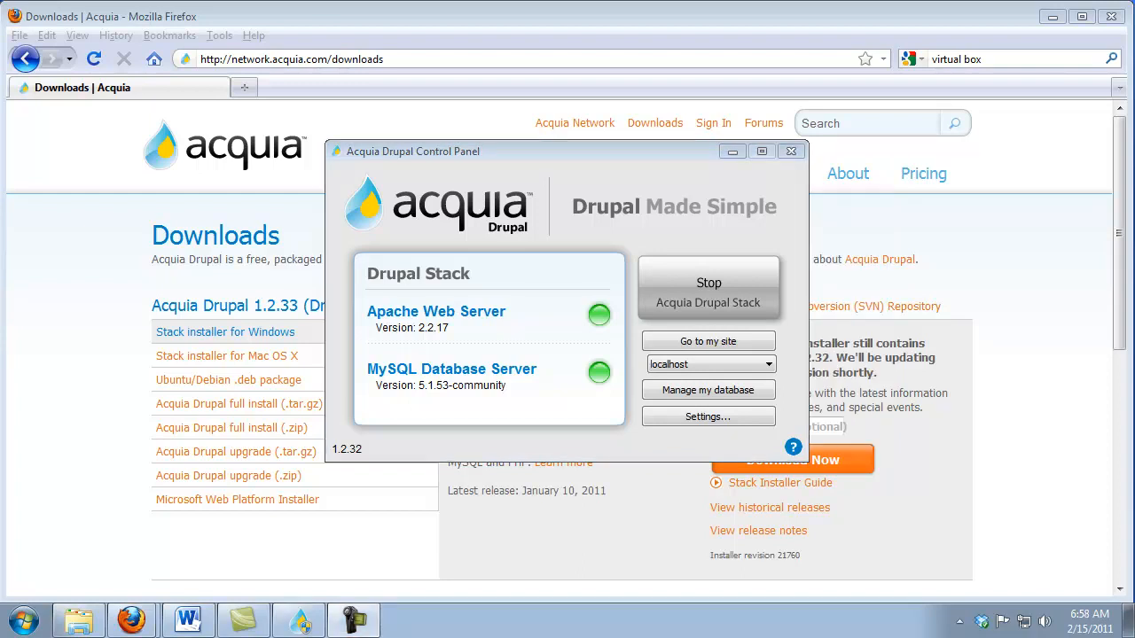
# Open the local Drupal site from the control panel via 'Go to my site'
pyautogui.click(709, 341)
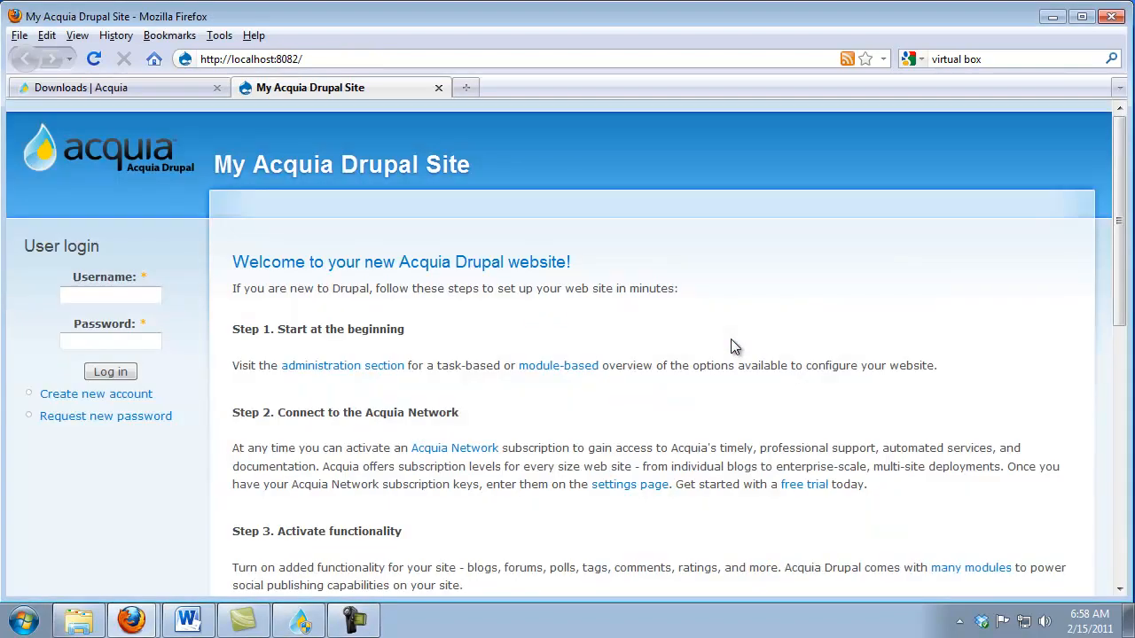
pyautogui.moveTo(610, 192)
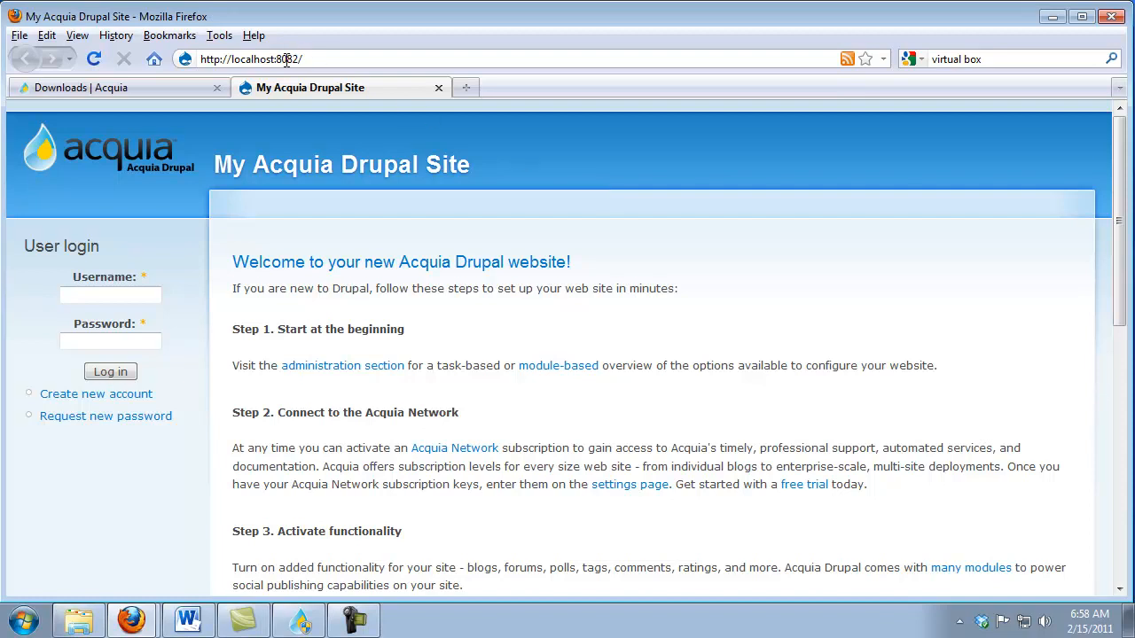
pyautogui.doubleClick(257, 61)
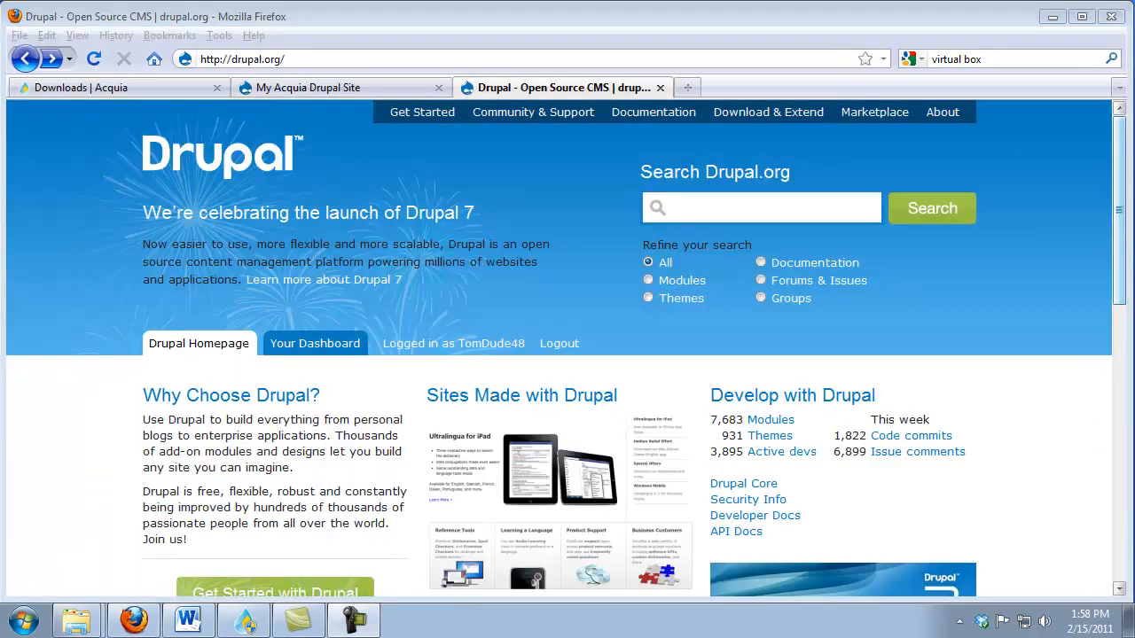
# From drupal.org's Download & Extend page, request the drupal-7.0.zip core release
pyautogui.click(248, 58)
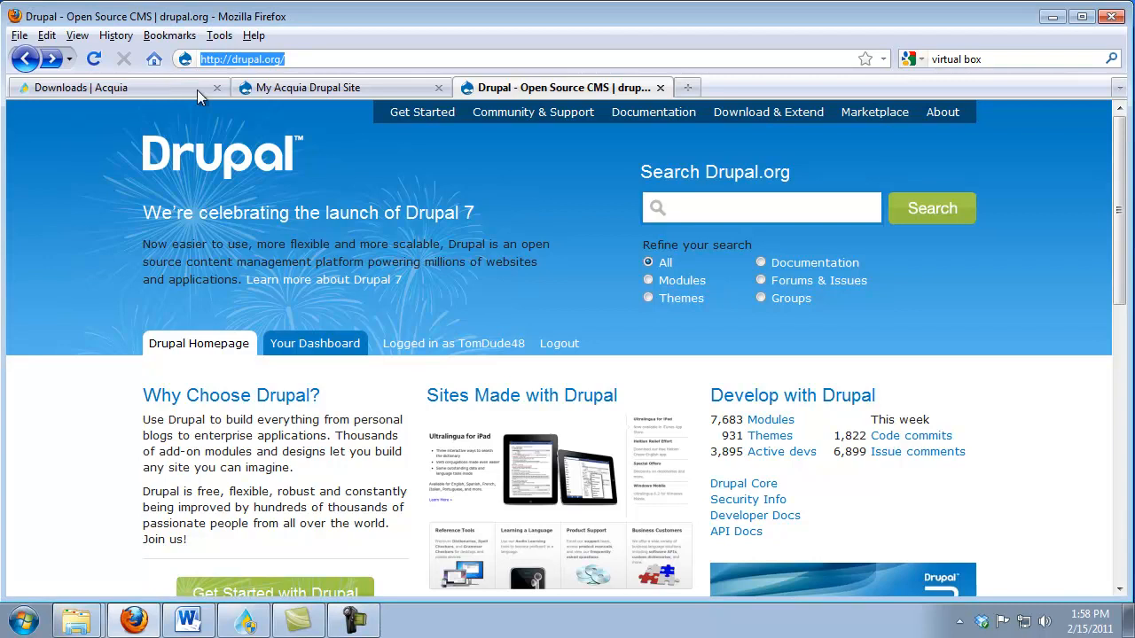
pyautogui.click(767, 111)
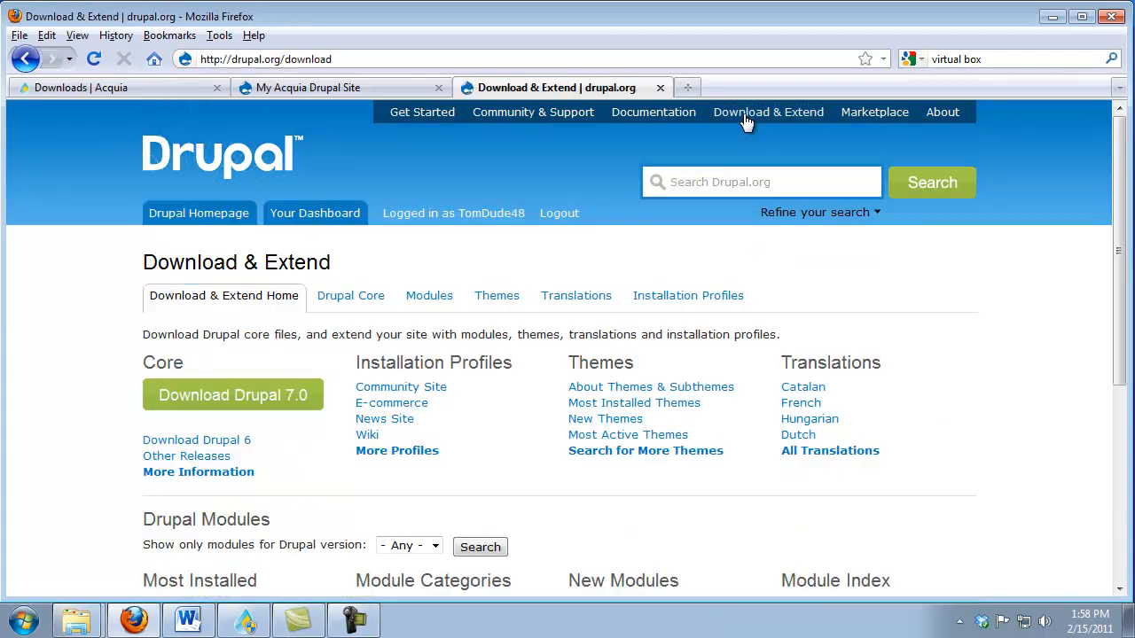
pyautogui.click(234, 394)
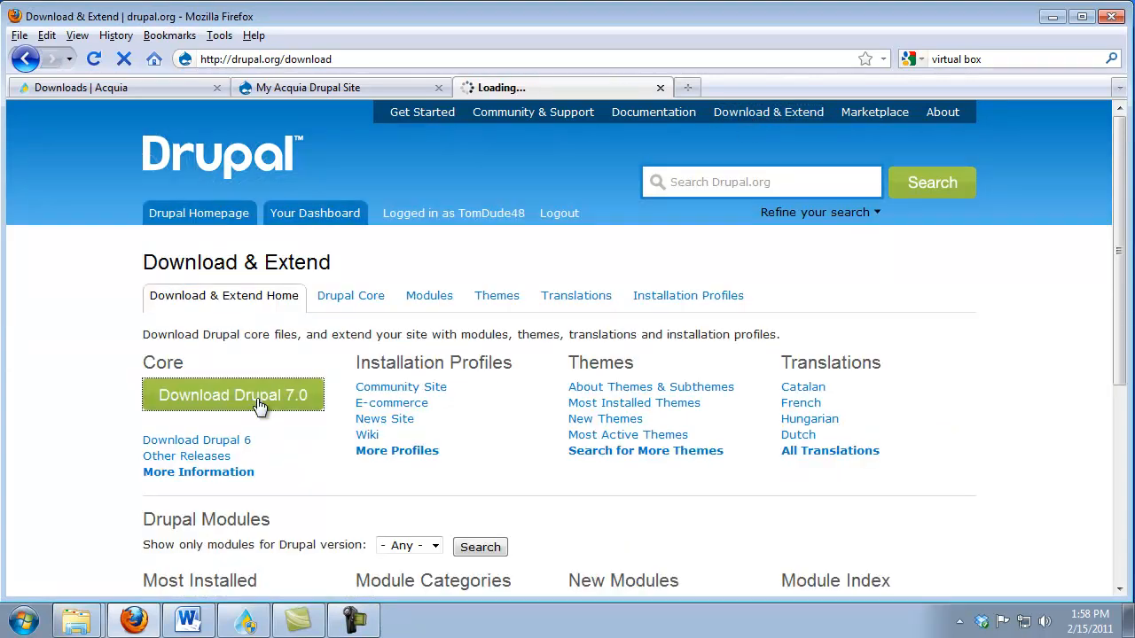
pyautogui.click(232, 395)
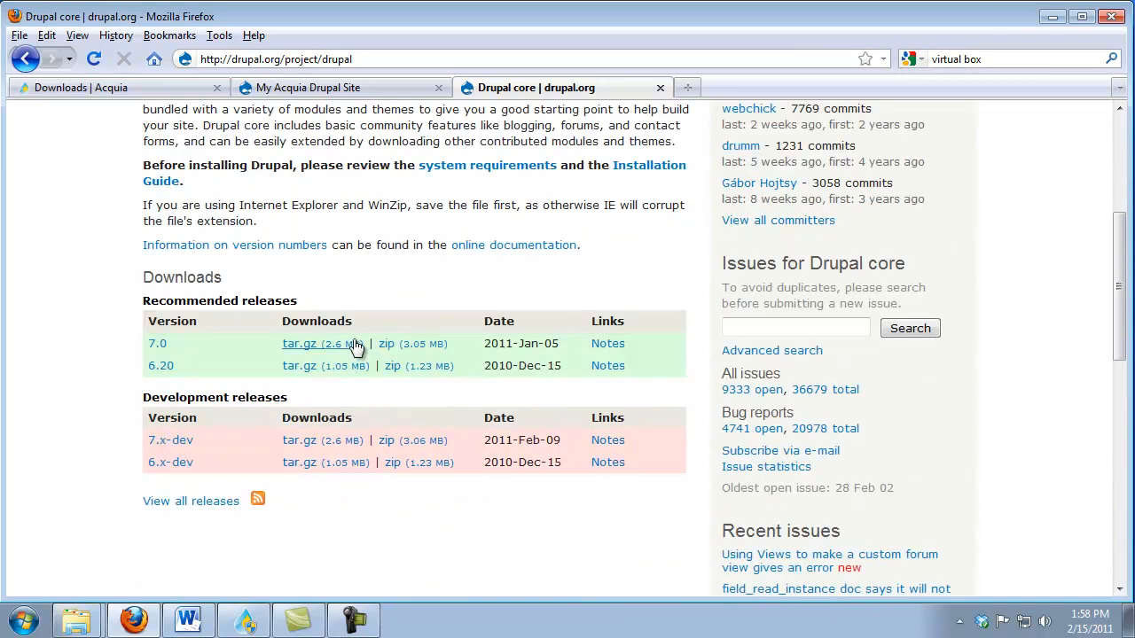
pyautogui.moveTo(399, 346)
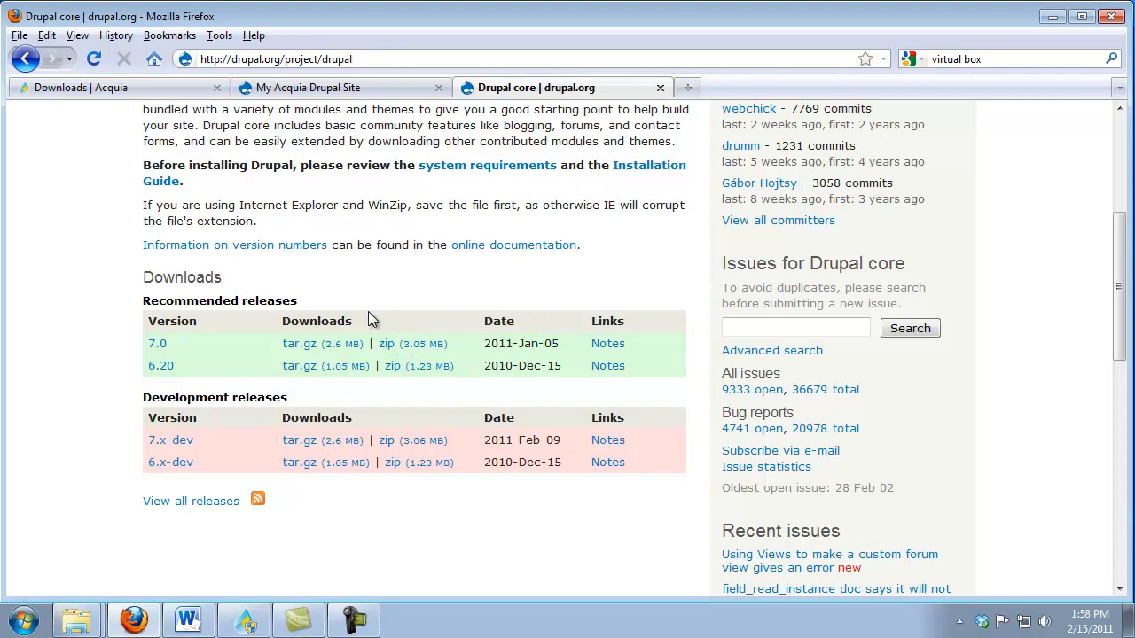
pyautogui.moveTo(387, 306)
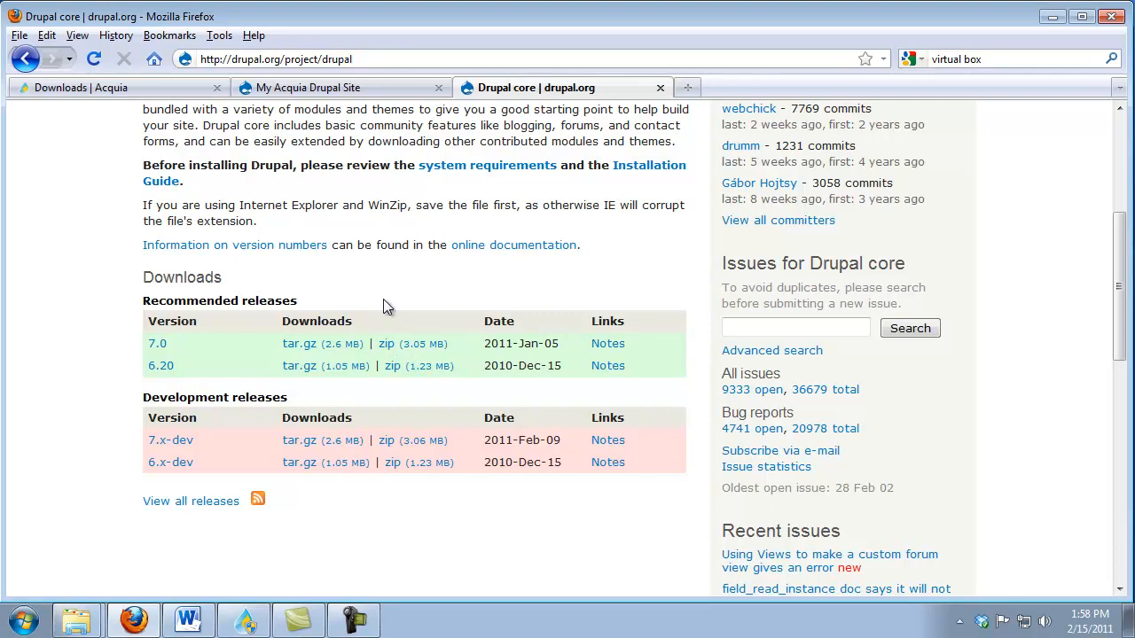
pyautogui.click(386, 344)
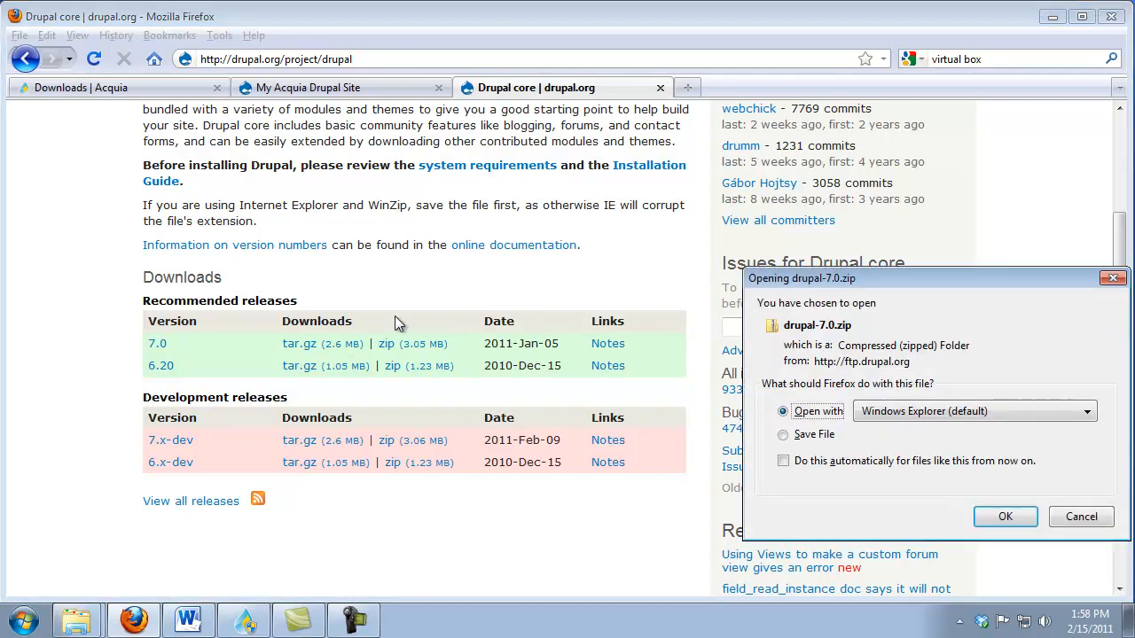
# Open drupal-7.0.zip in Windows Explorer, close it, and return to the control panel's site list
pyautogui.click(1081, 517)
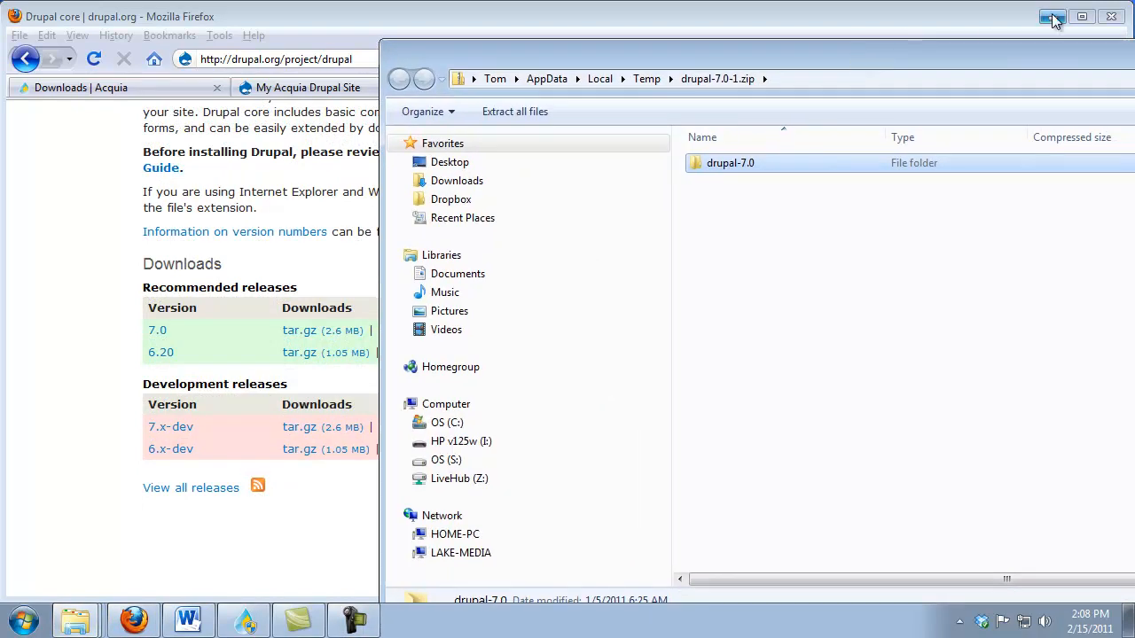
pyautogui.click(1046, 16)
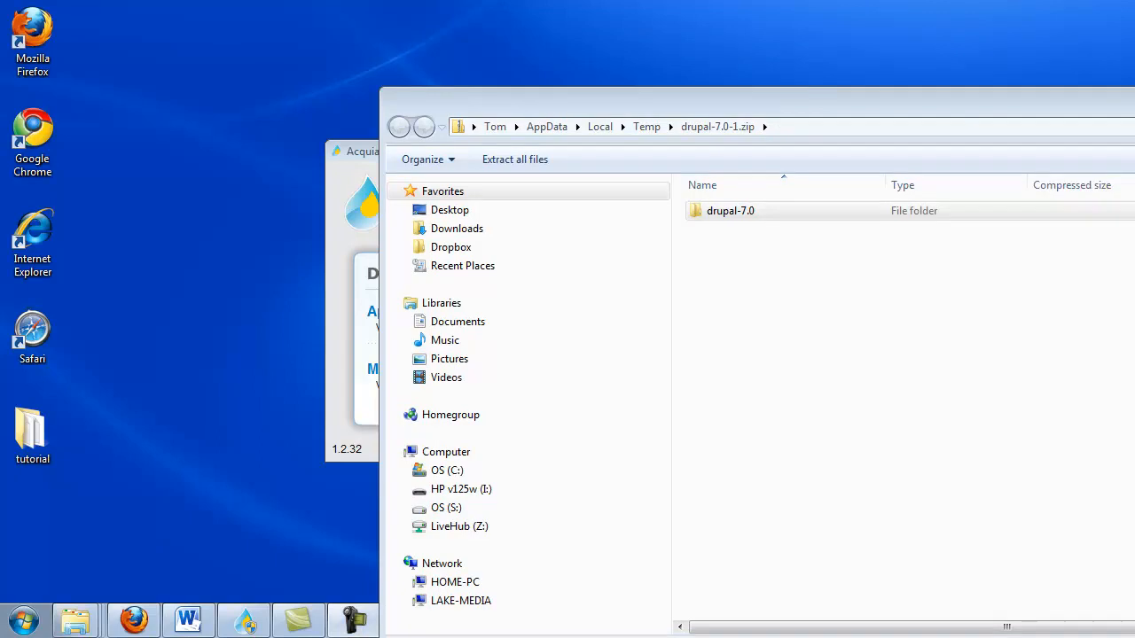
pyautogui.moveTo(793, 107)
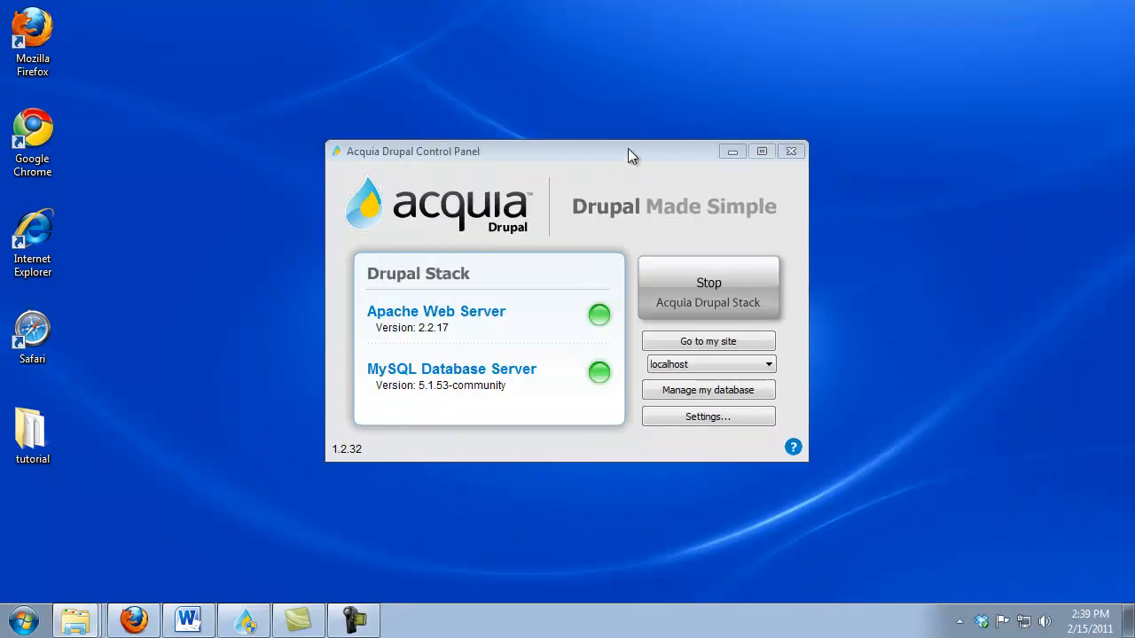
pyautogui.click(773, 363)
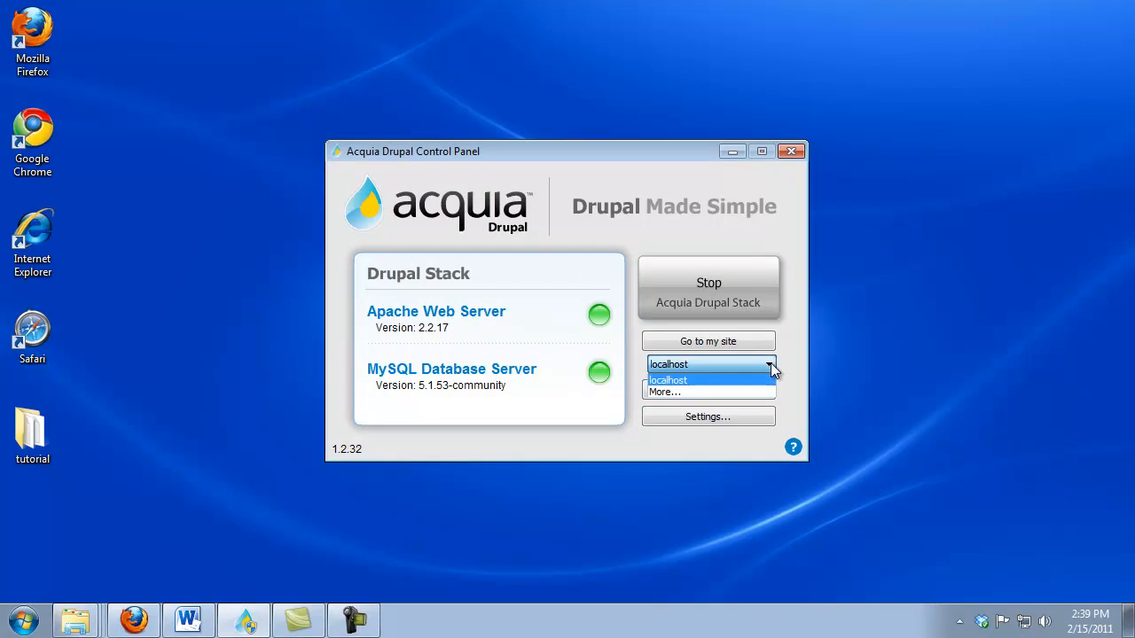
# Reach Settings > Sites via More... and start the Import site form
pyautogui.click(707, 414)
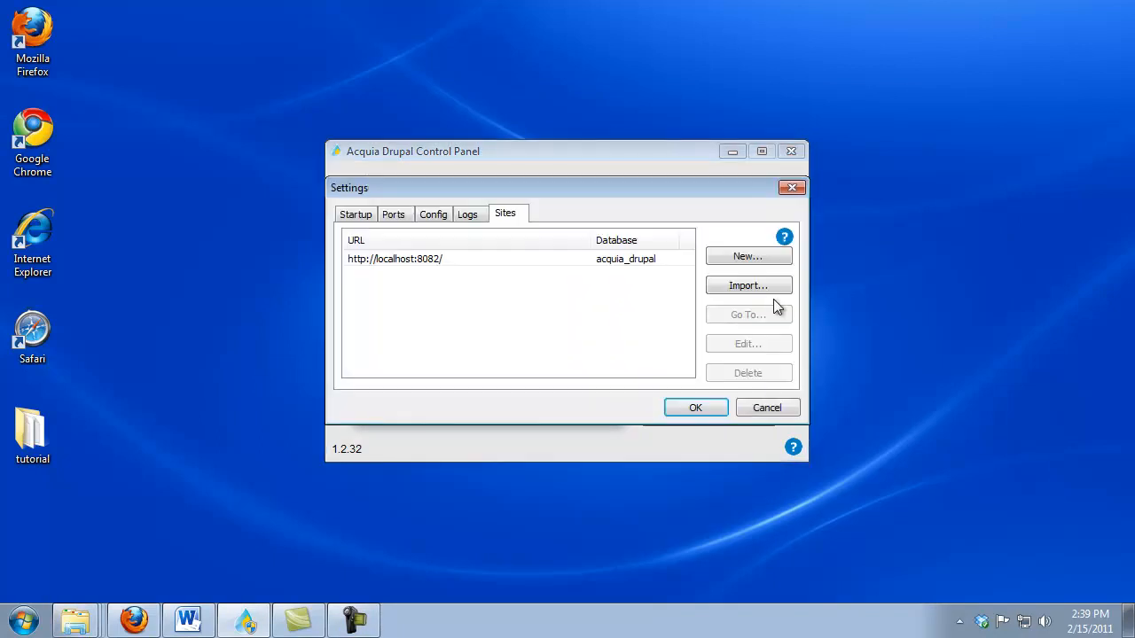
pyautogui.moveTo(693, 294)
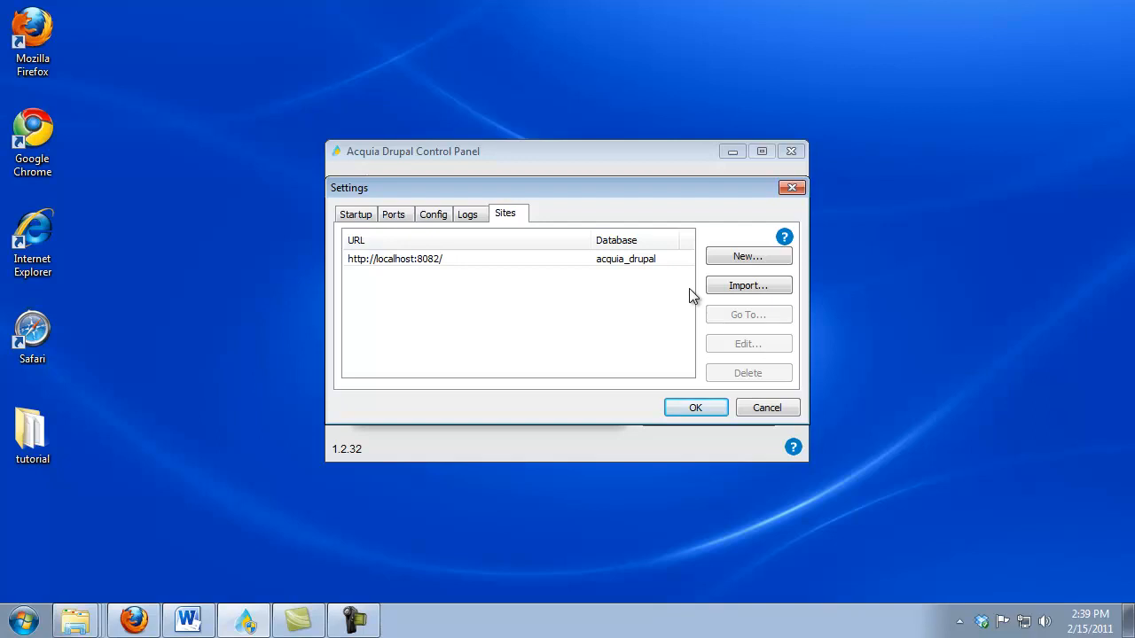
pyautogui.click(748, 283)
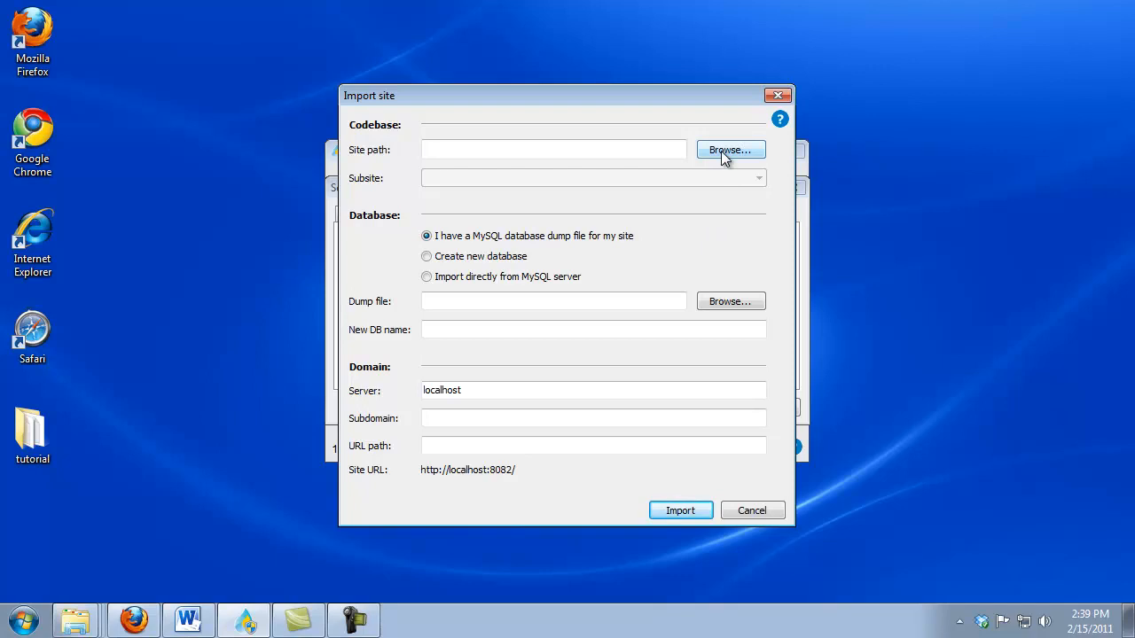
# Import the tutorial folder with new database 'tutorial' and subdomain 'tutorial', then run Import
pyautogui.click(730, 149)
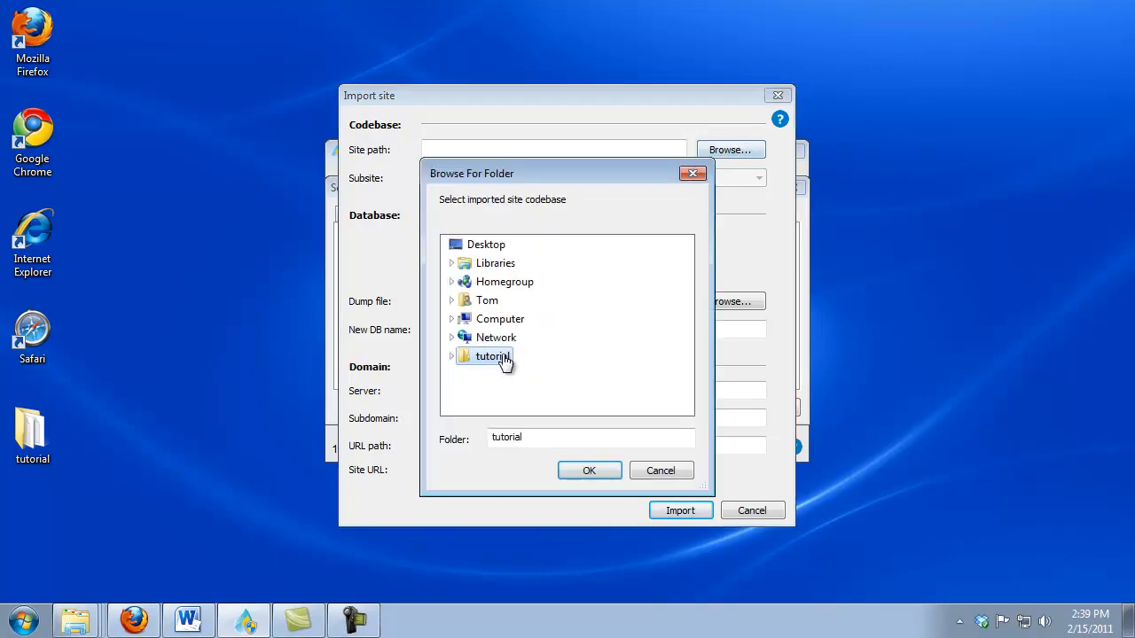
pyautogui.click(588, 470)
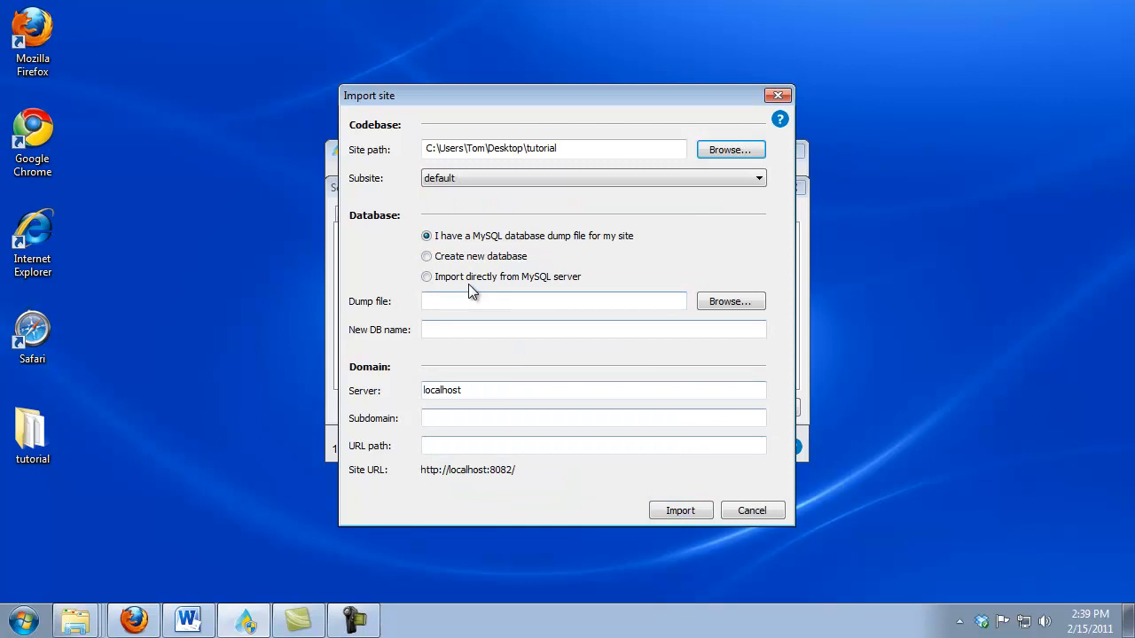
pyautogui.click(425, 256)
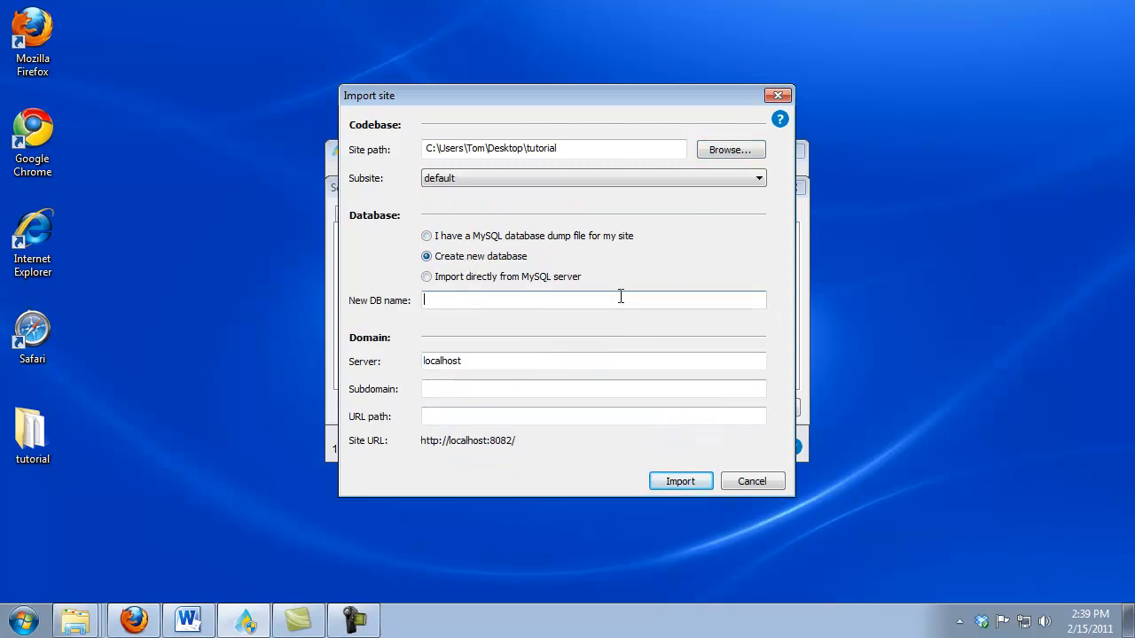
pyautogui.write('tutorial')
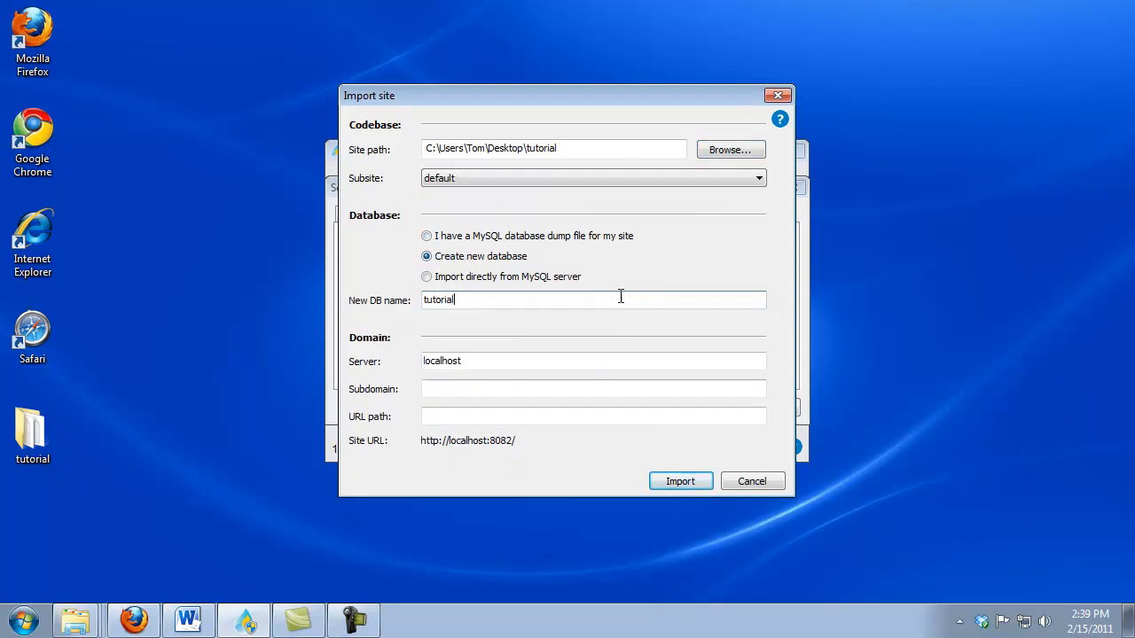
pyautogui.moveTo(624, 307)
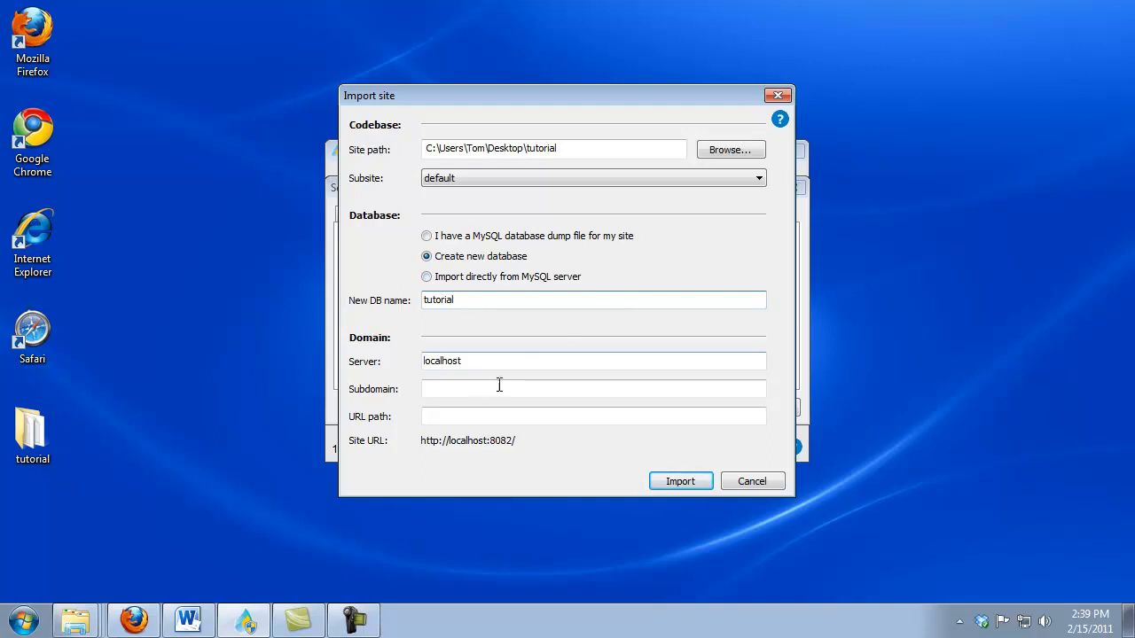
pyautogui.moveTo(571, 404)
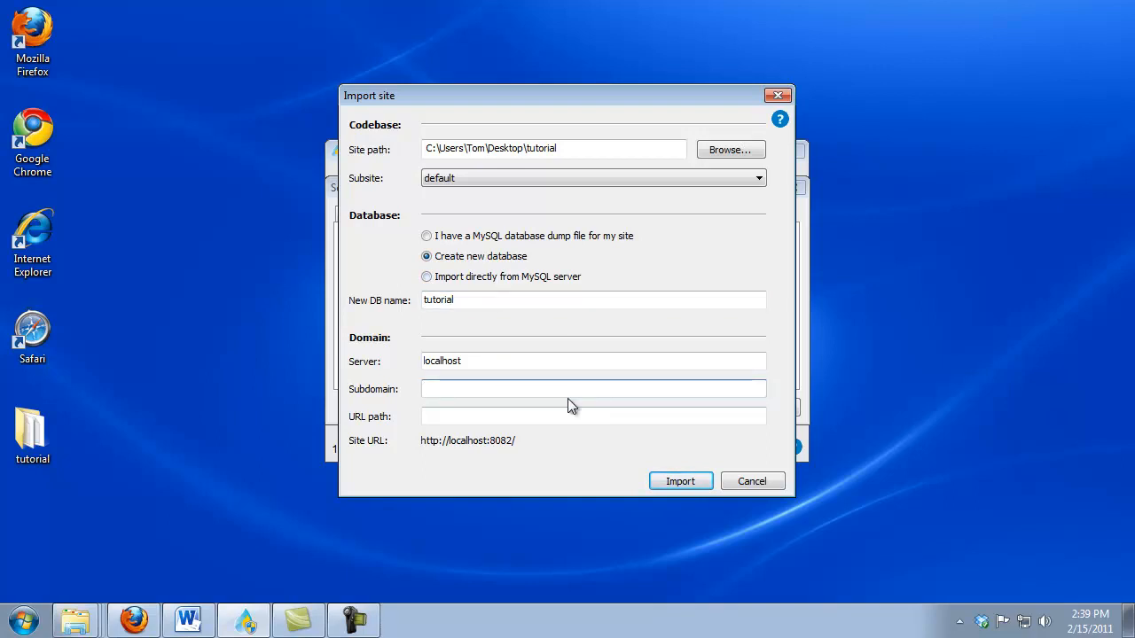
pyautogui.write('tutorial')
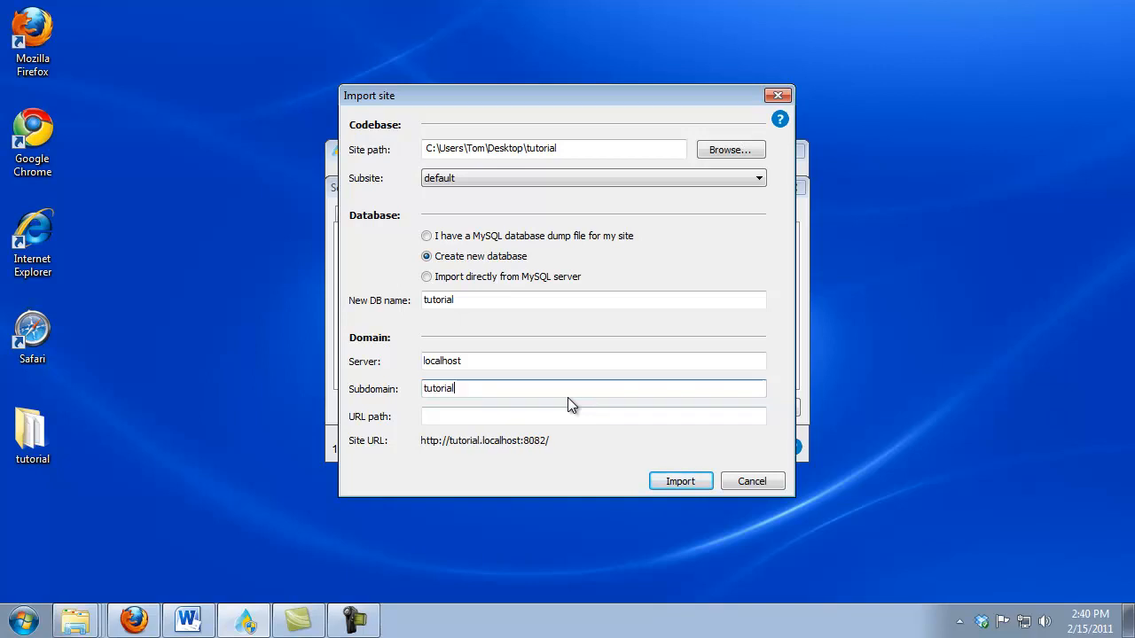
pyautogui.click(681, 480)
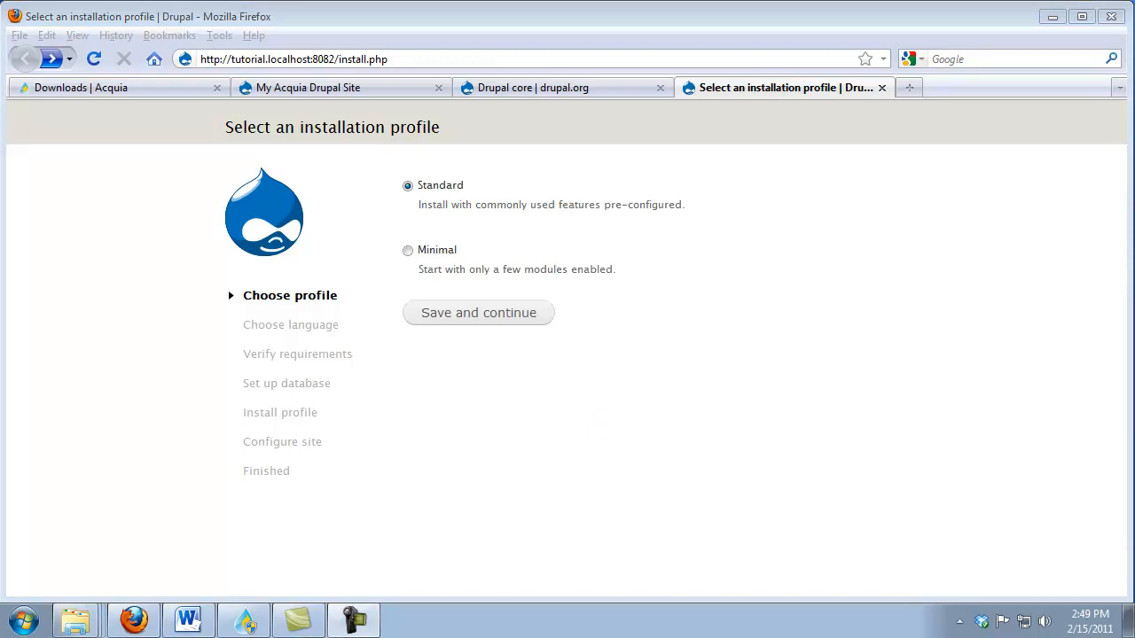
pyautogui.moveTo(482, 193)
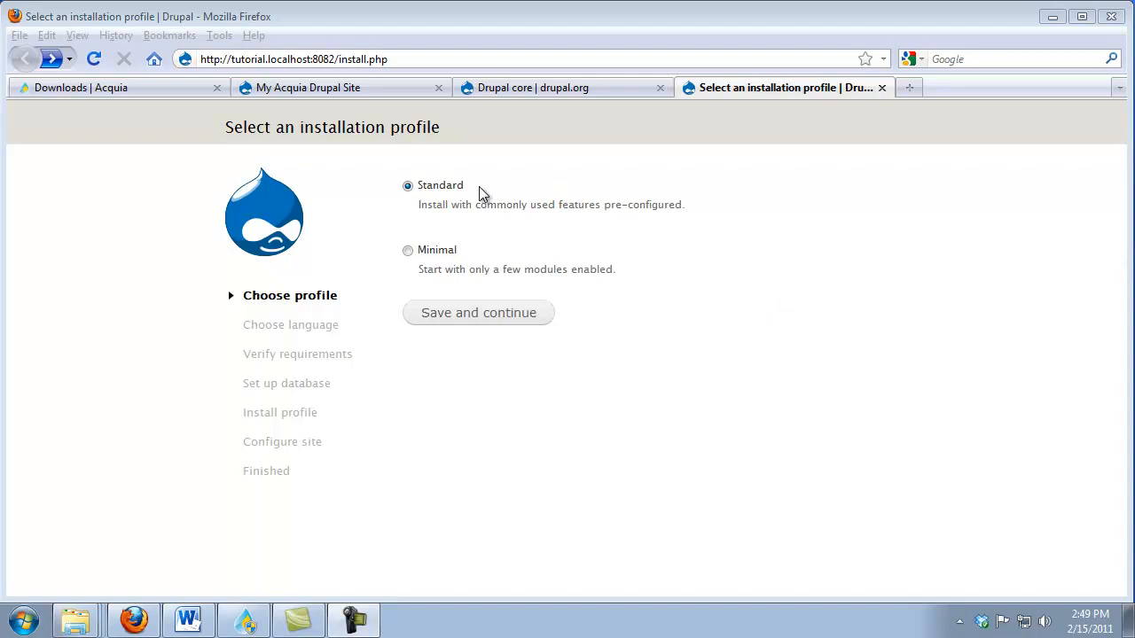
pyautogui.moveTo(475, 255)
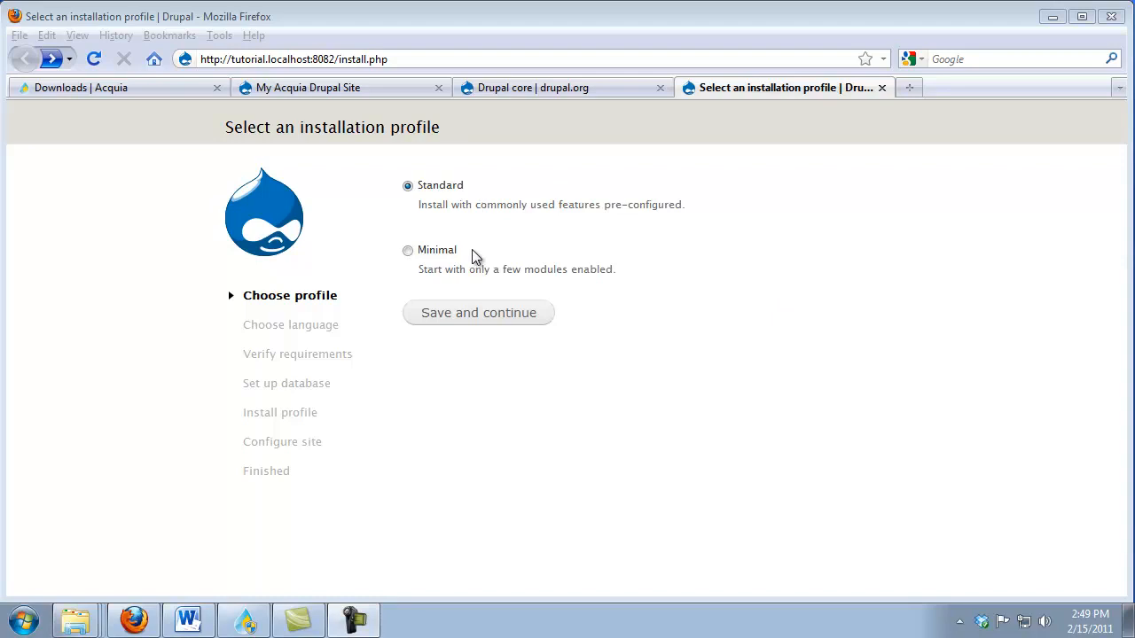
pyautogui.moveTo(492, 186)
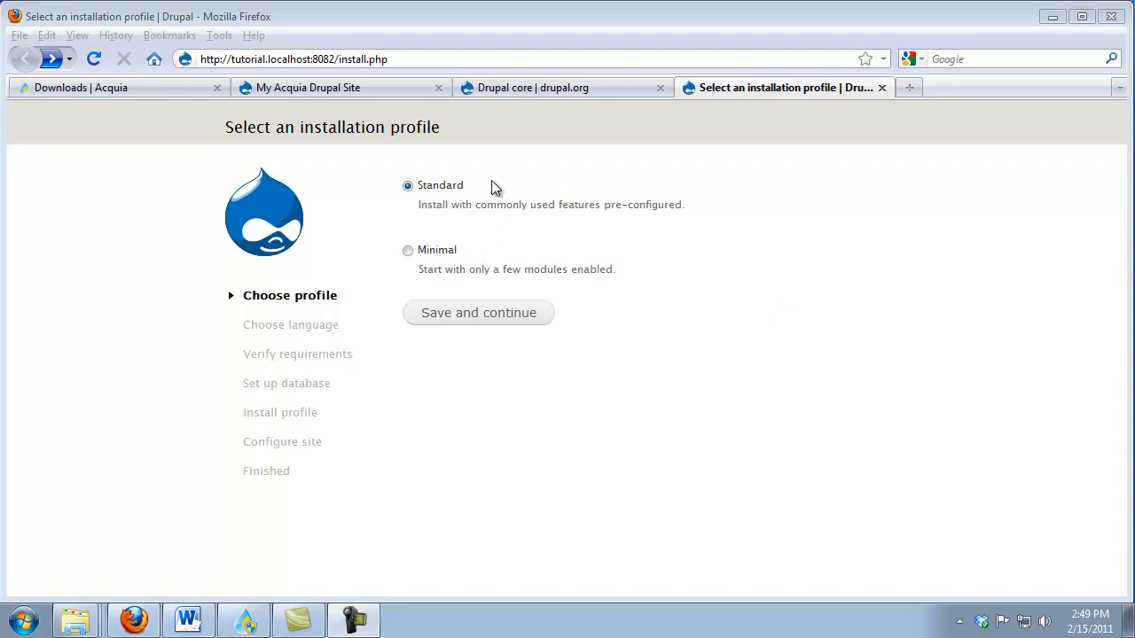
pyautogui.moveTo(478, 257)
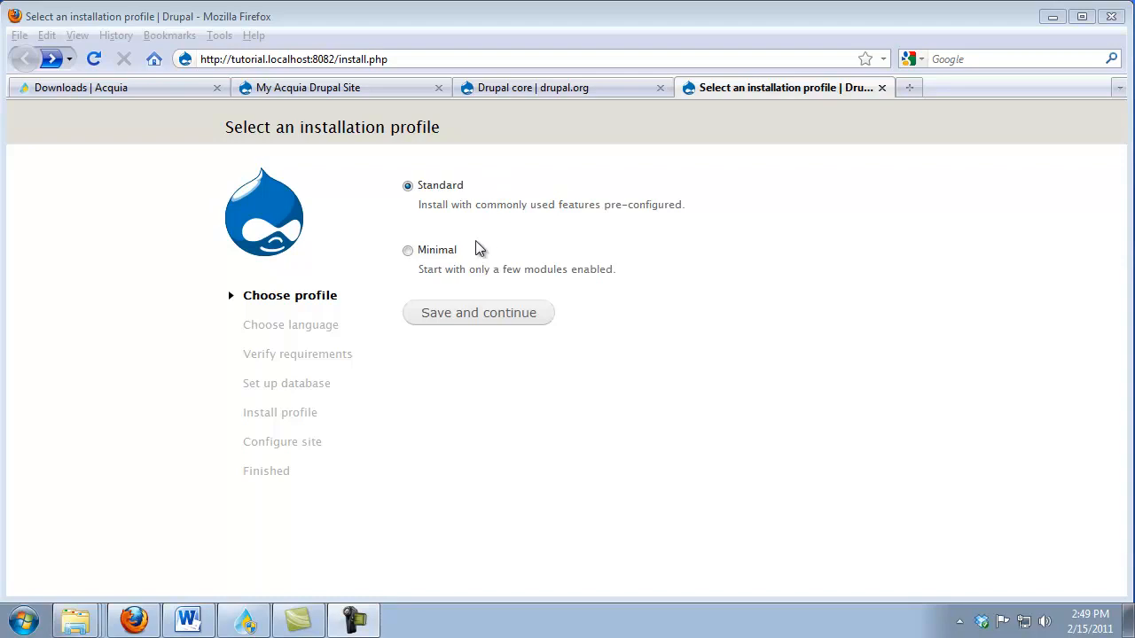
pyautogui.moveTo(472, 259)
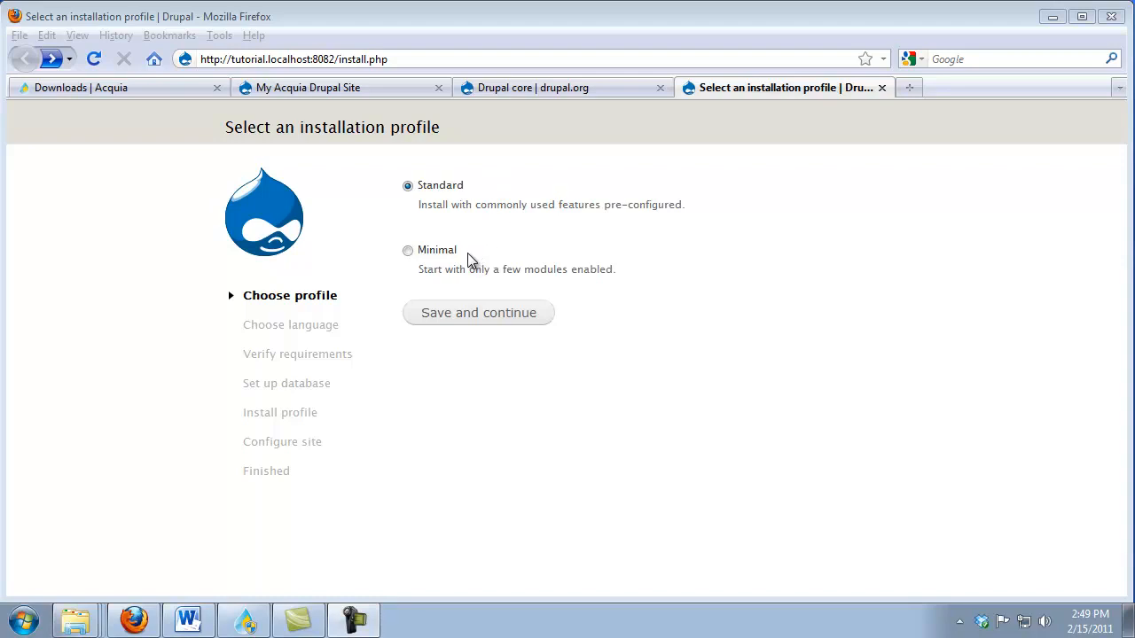
pyautogui.moveTo(472, 184)
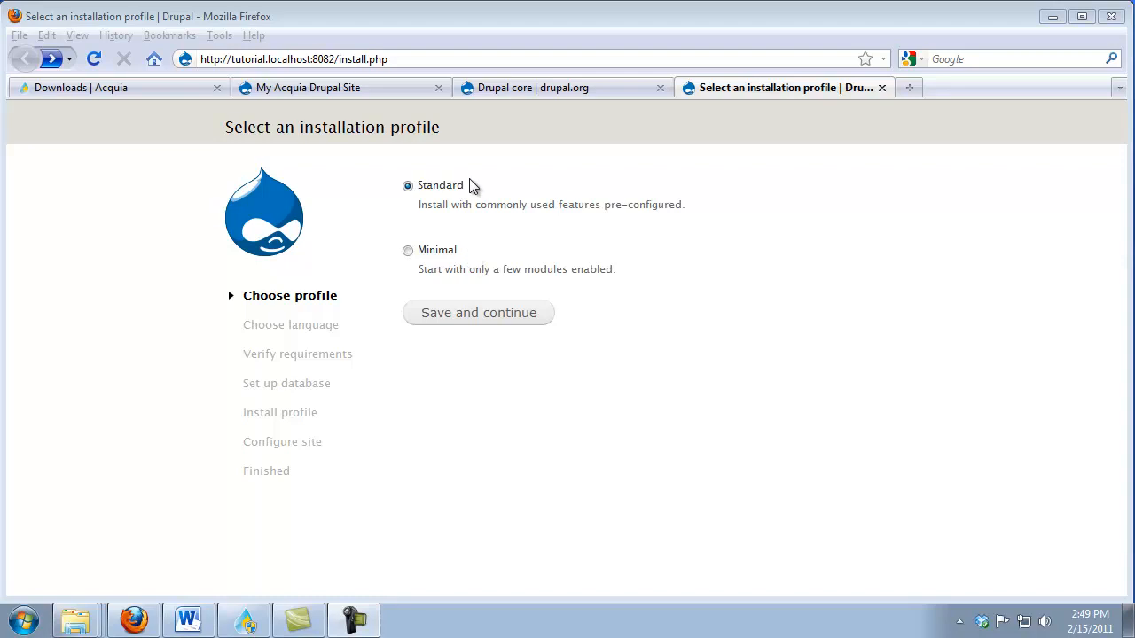
# Keep the Standard installation profile and save and continue to Choose language
pyautogui.click(479, 312)
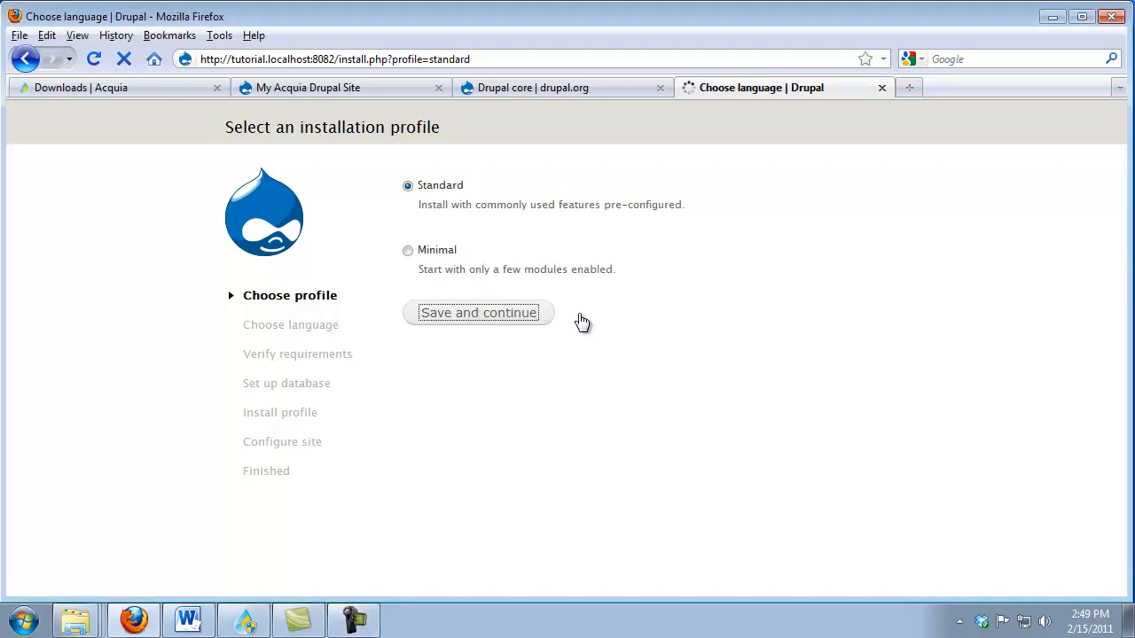
pyautogui.click(478, 312)
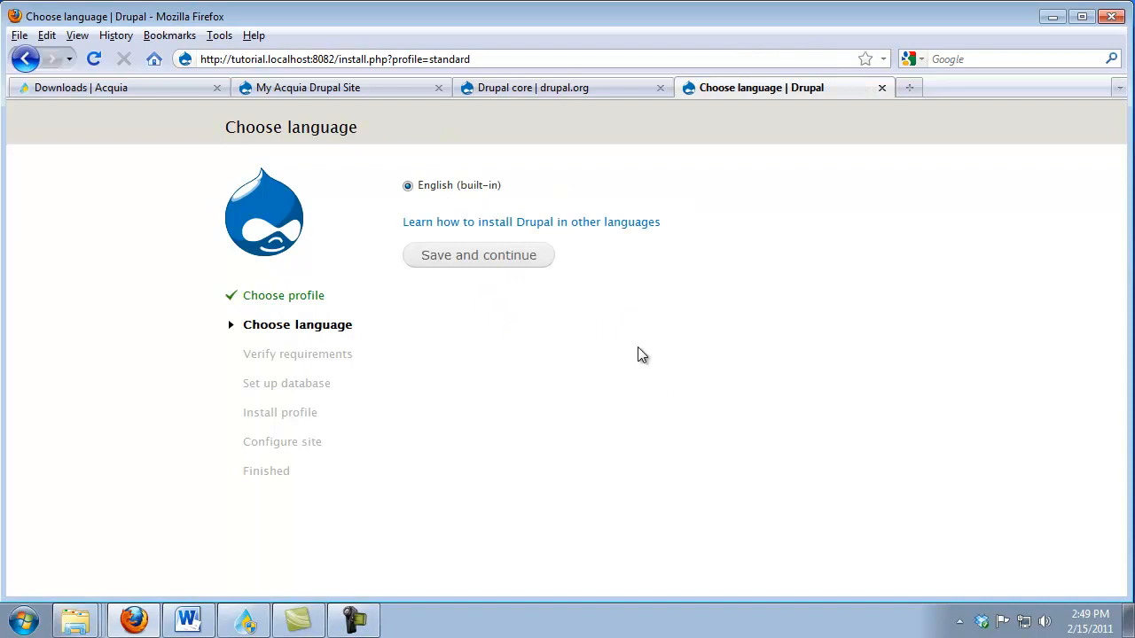
pyautogui.moveTo(638, 354)
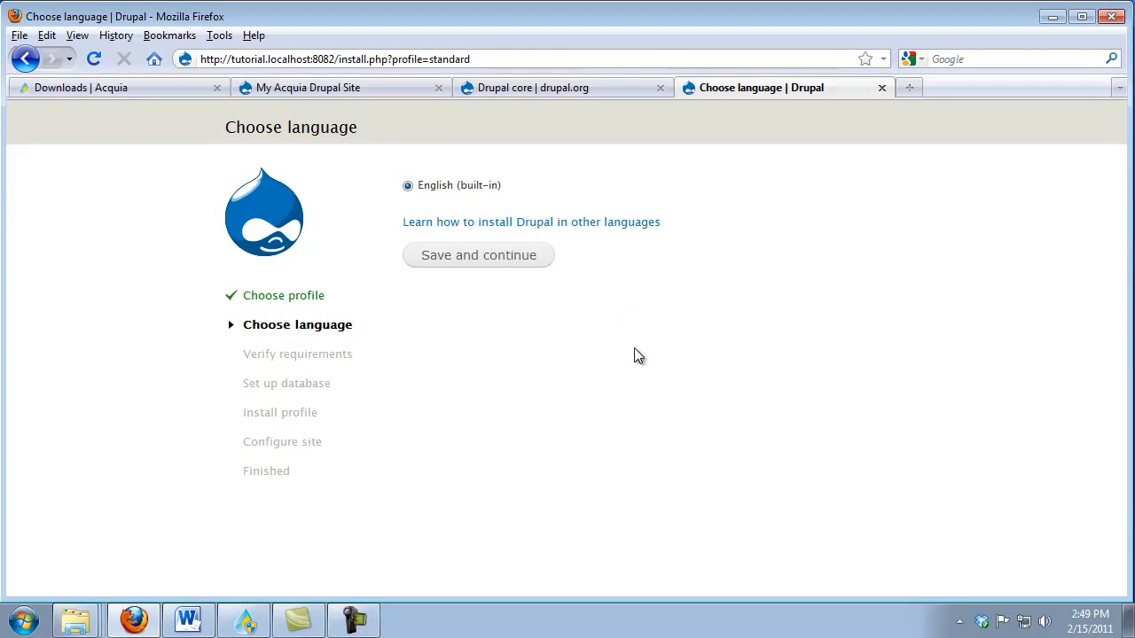
pyautogui.moveTo(634, 354)
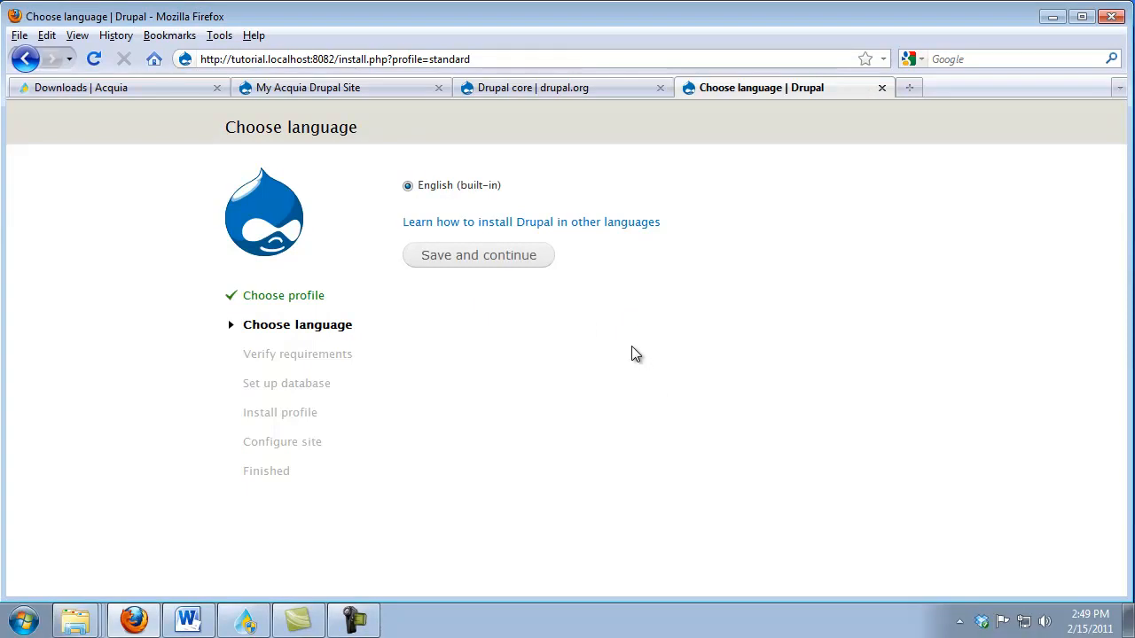
# Keep English (built-in) and continue so the installer runs through to Configure site
pyautogui.click(478, 256)
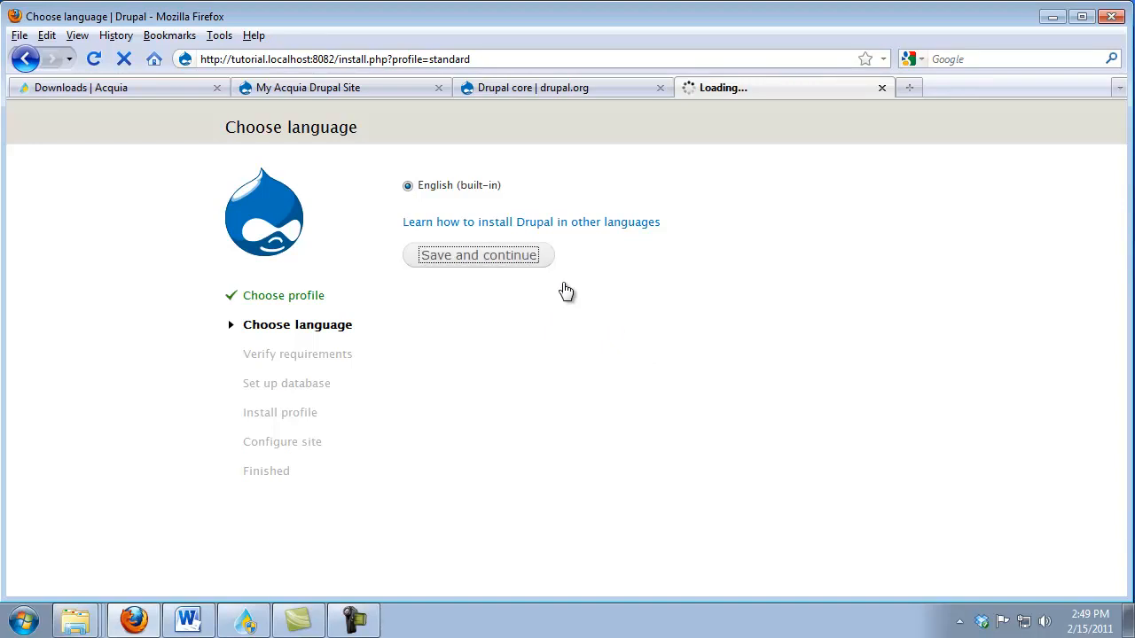
pyautogui.click(479, 255)
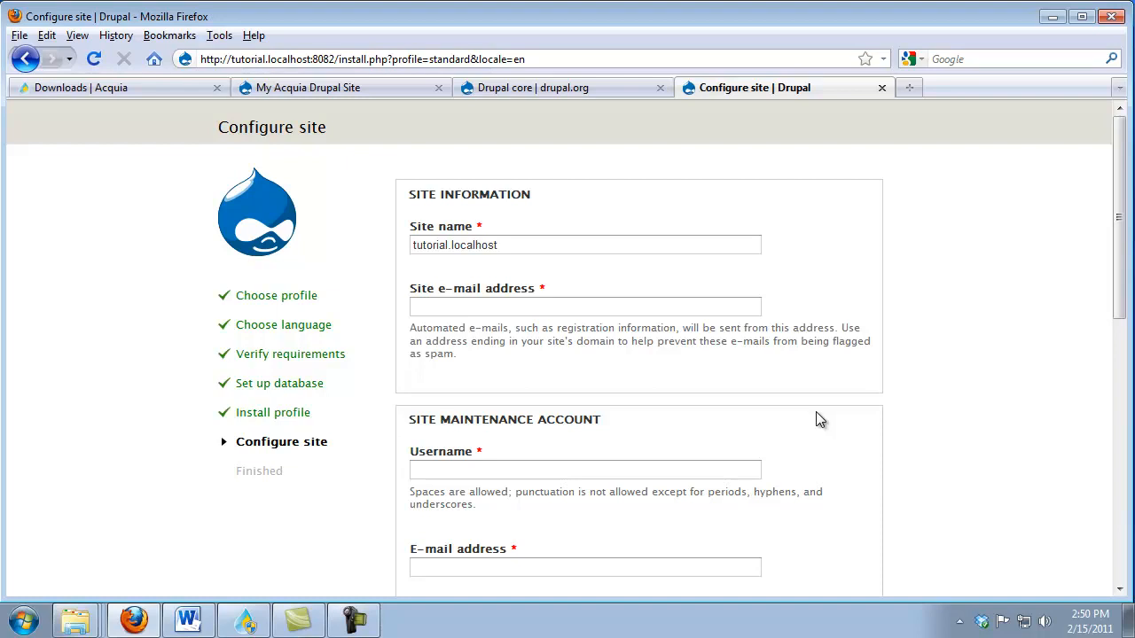
pyautogui.moveTo(748, 220)
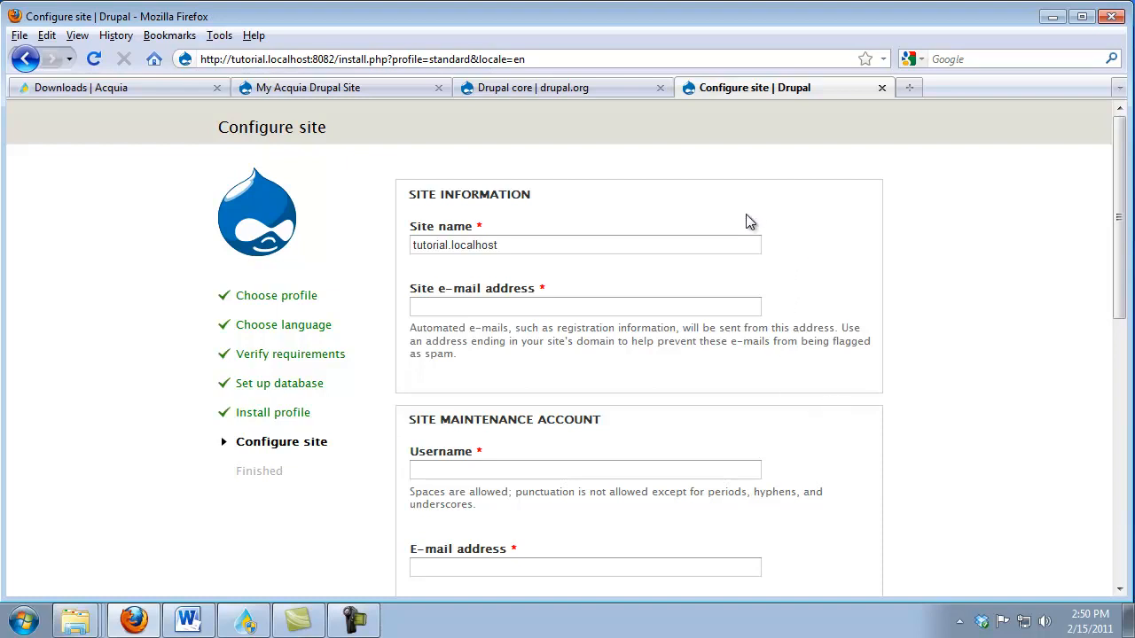
pyautogui.moveTo(517, 238)
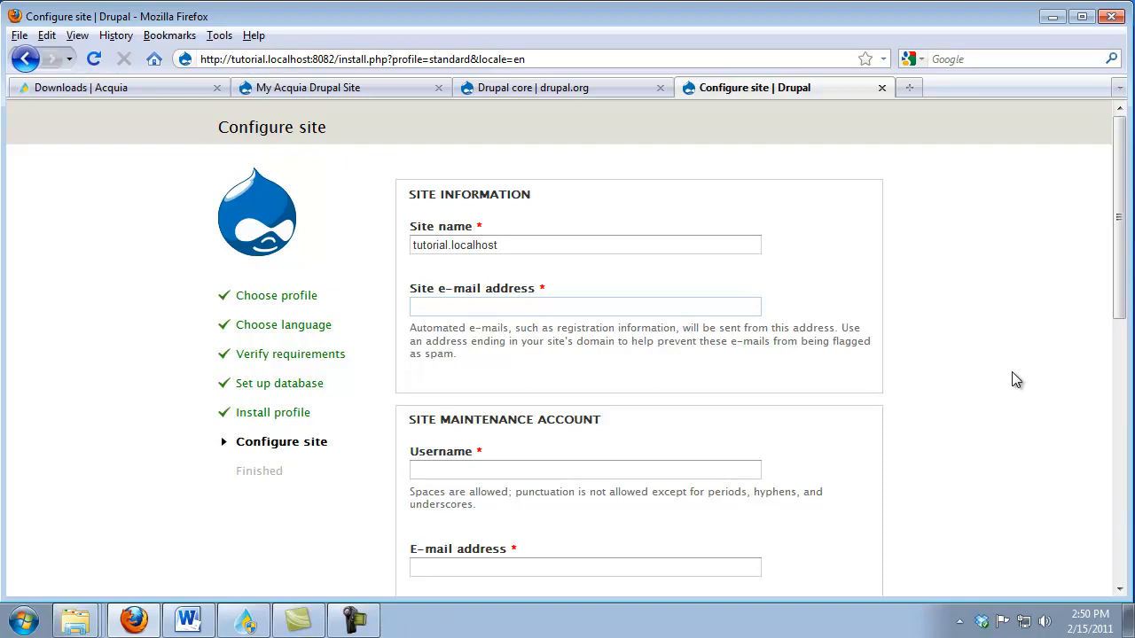
pyautogui.write('tom@')
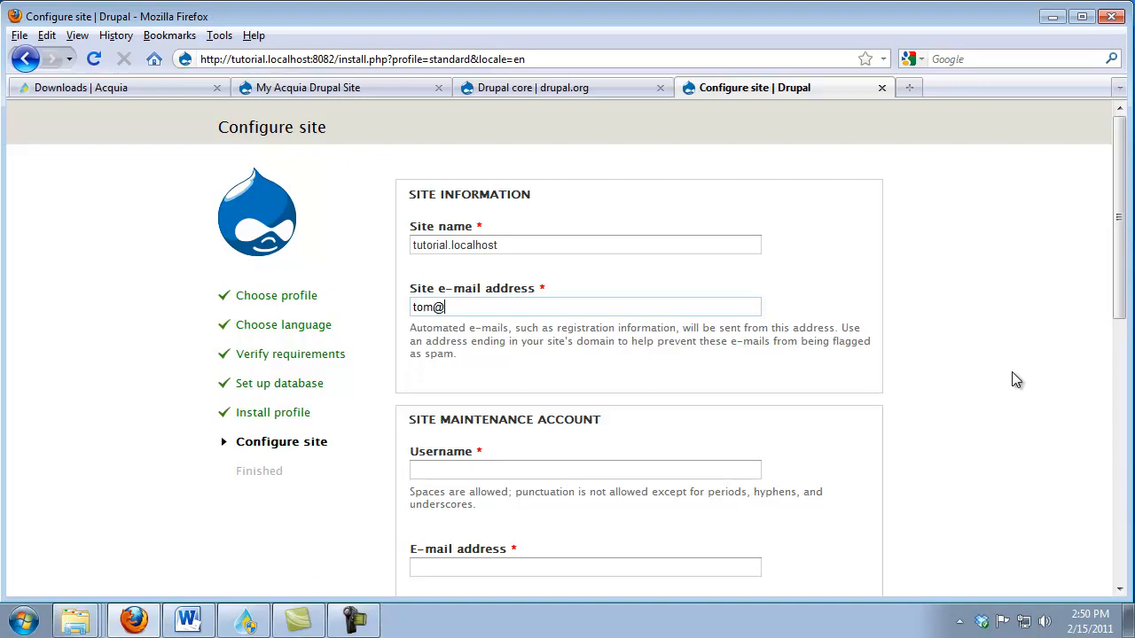
pyautogui.write('example.com')
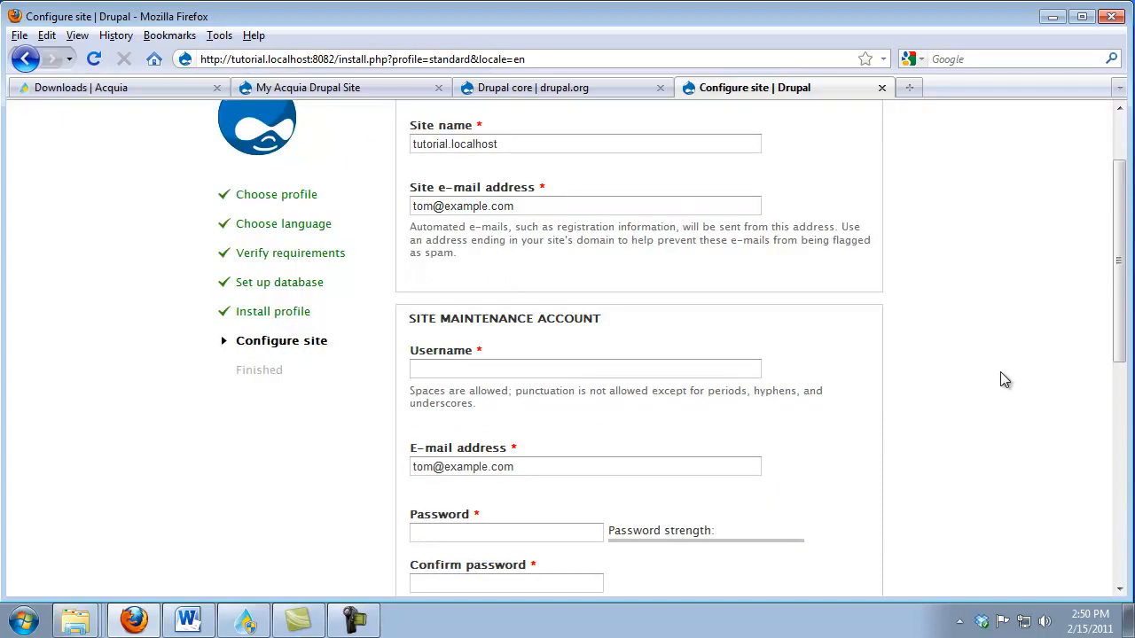
pyautogui.scroll(-3)
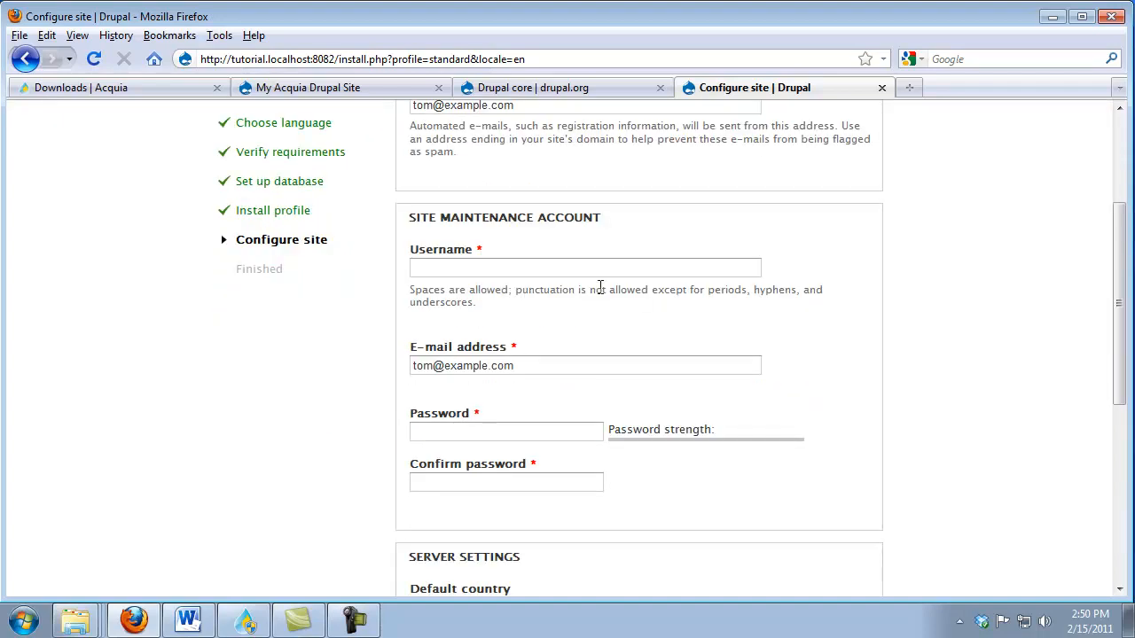
# Set the maintenance account username to 'admin' with a matching password and confirmation
pyautogui.click(585, 268)
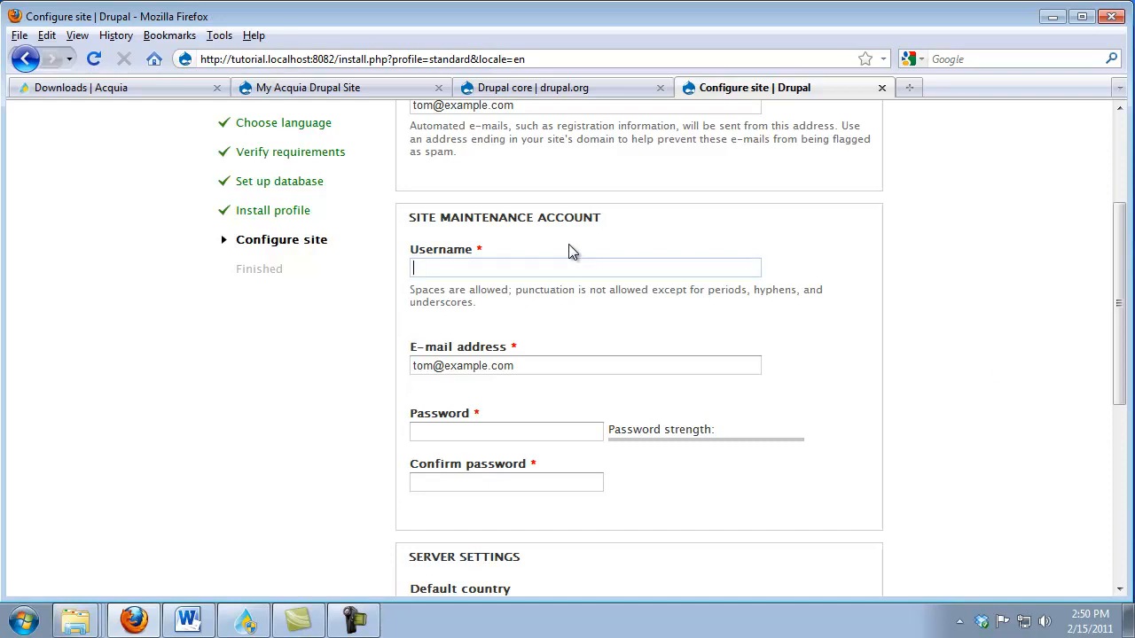
pyautogui.write('admin')
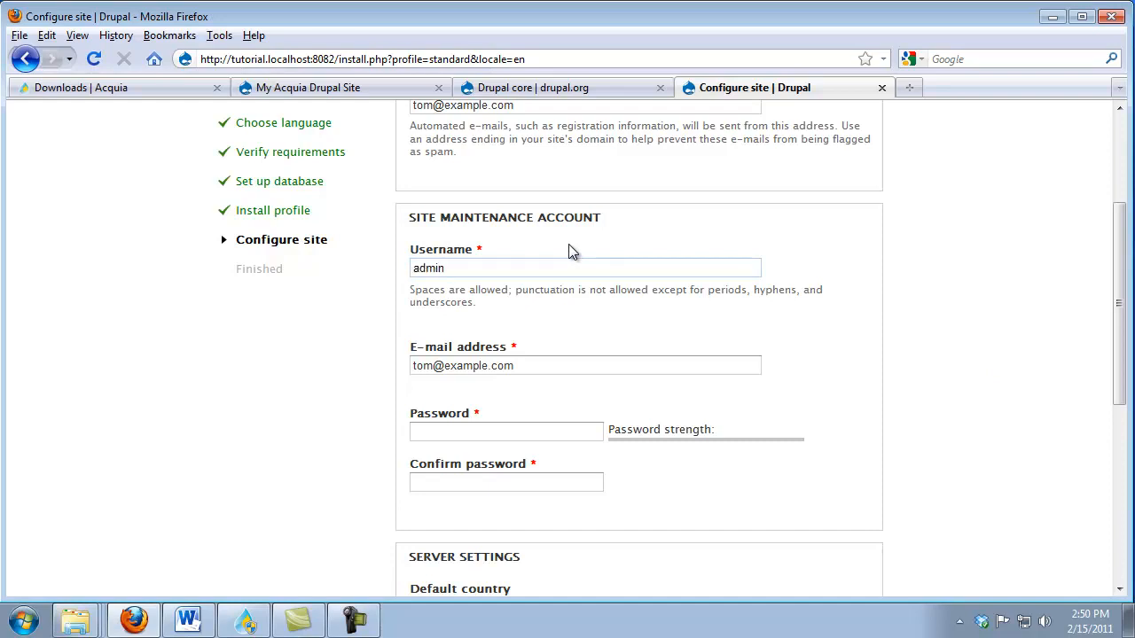
pyautogui.click(505, 432)
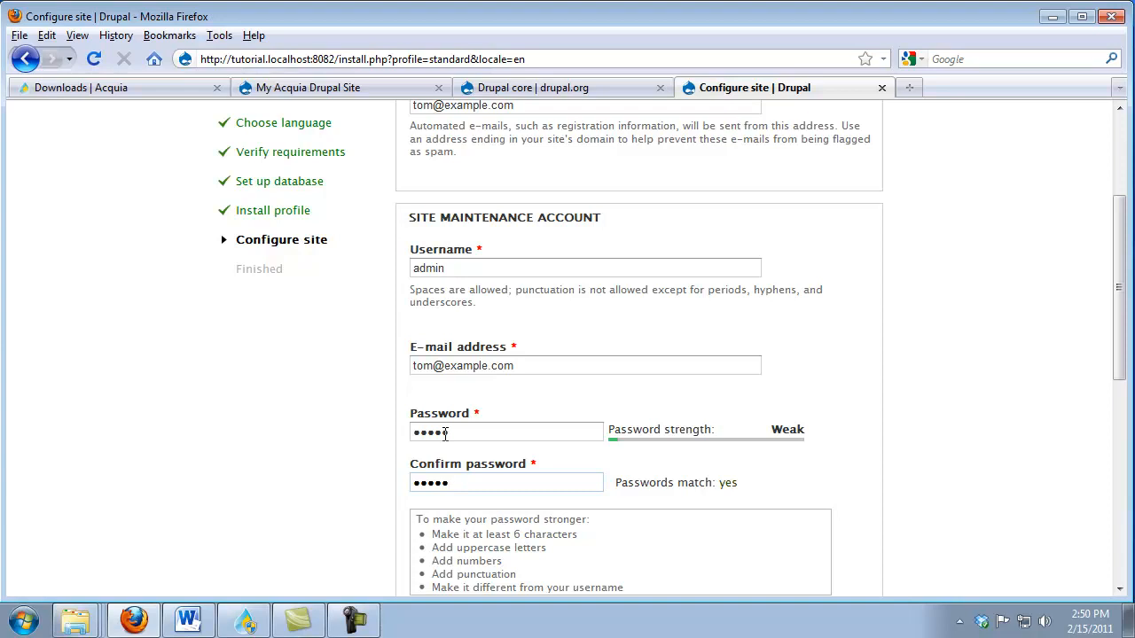
pyautogui.moveTo(961, 387)
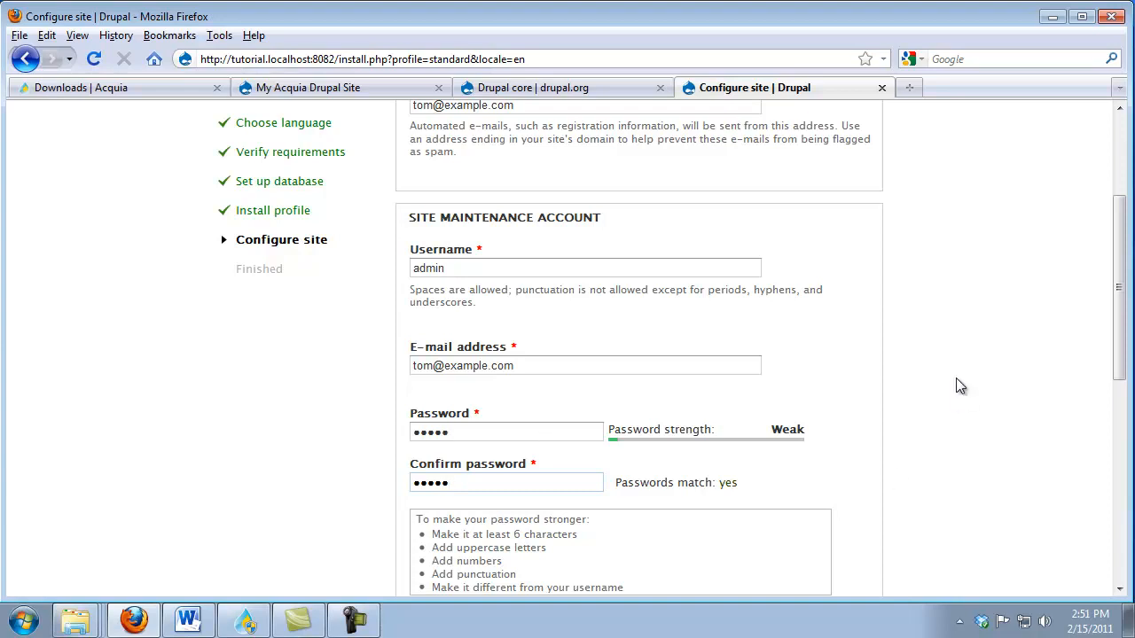
pyautogui.scroll(-3)
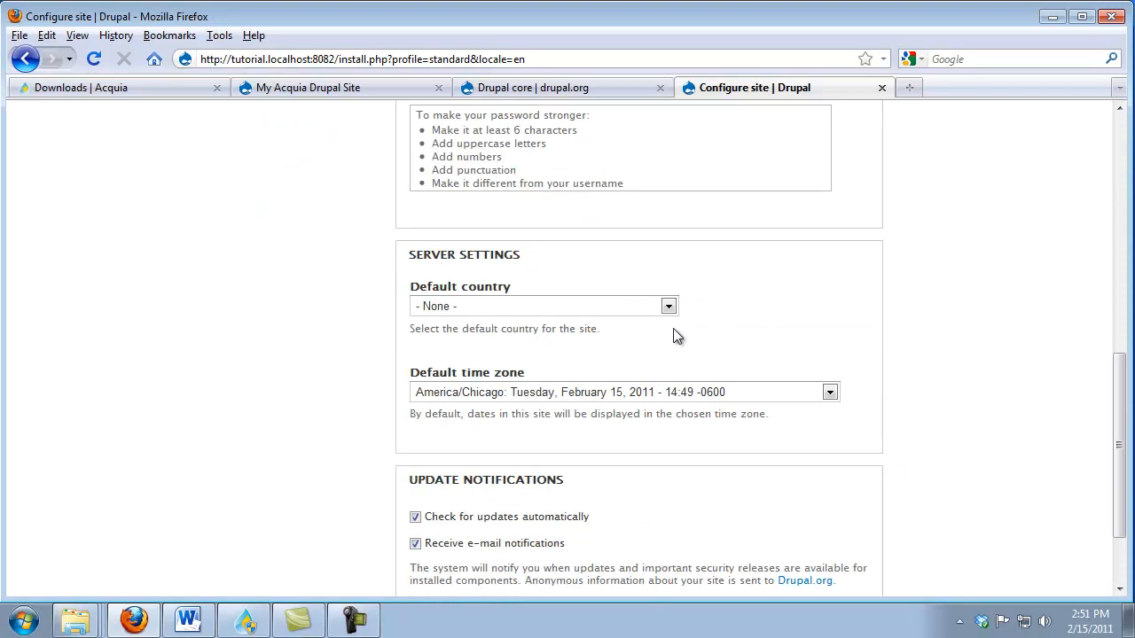
# Set the default country to United States and submit the site configuration
pyautogui.click(540, 305)
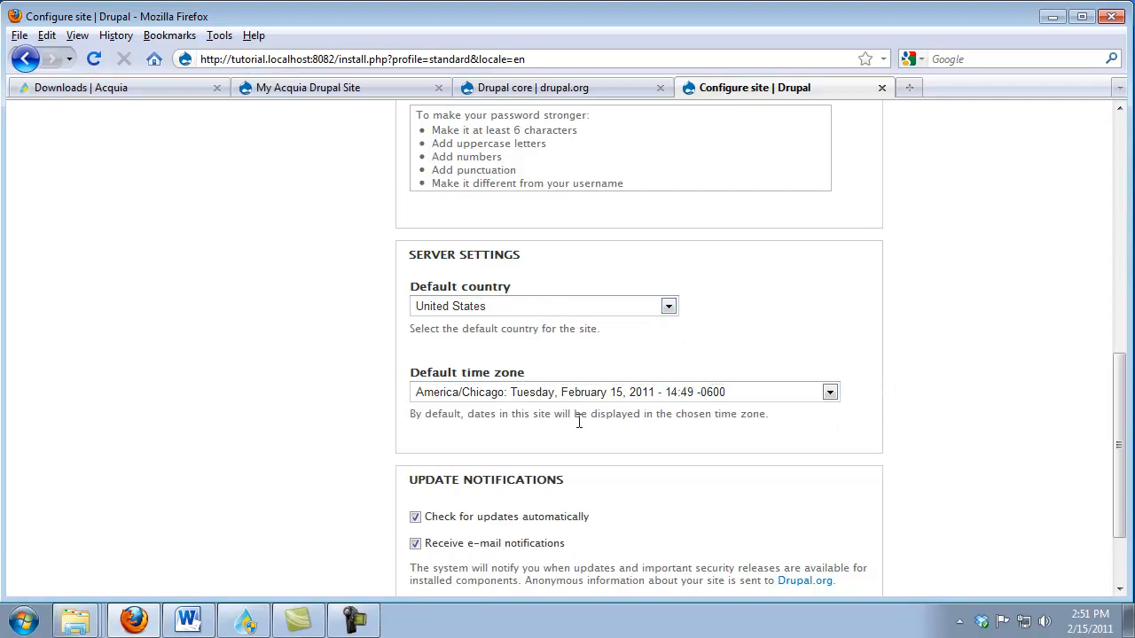
pyautogui.moveTo(510, 401)
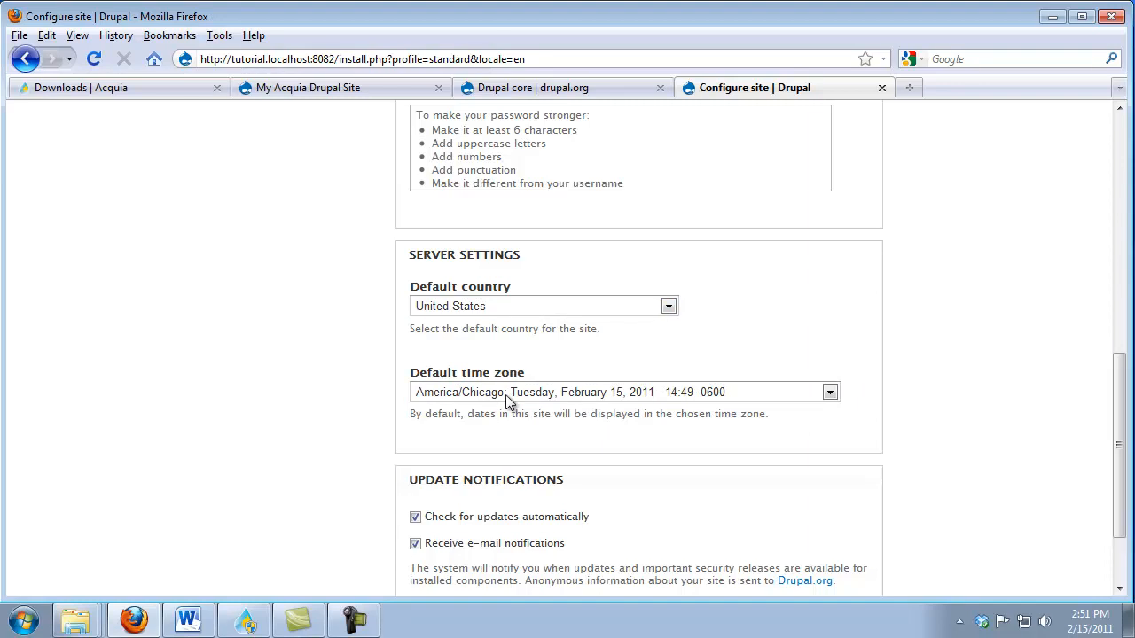
pyautogui.scroll(-3)
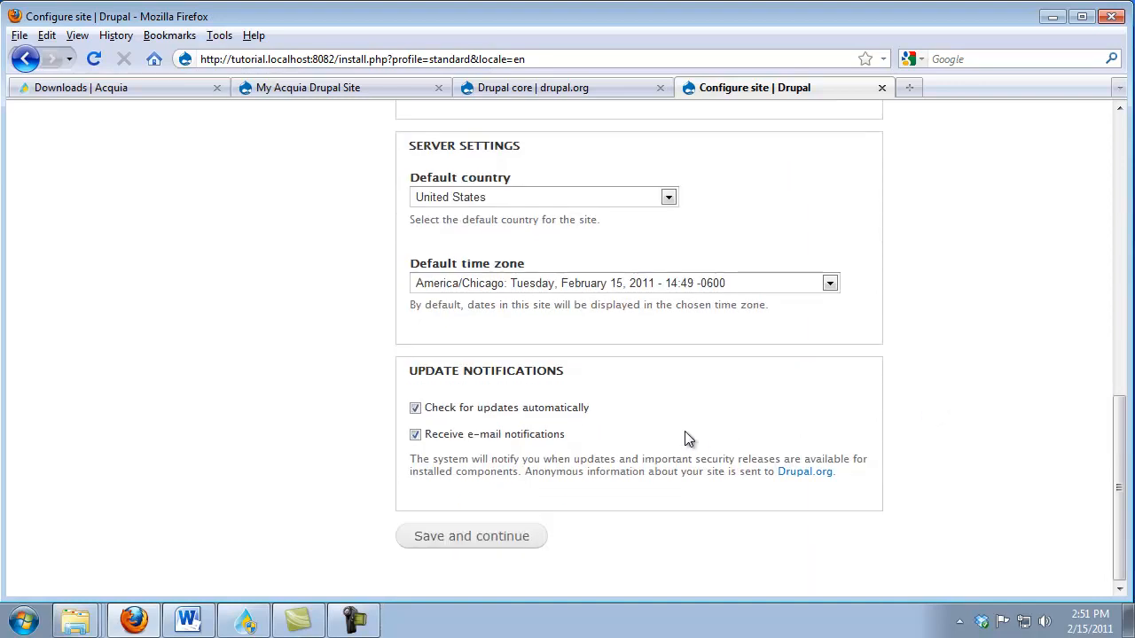
pyautogui.moveTo(473, 366)
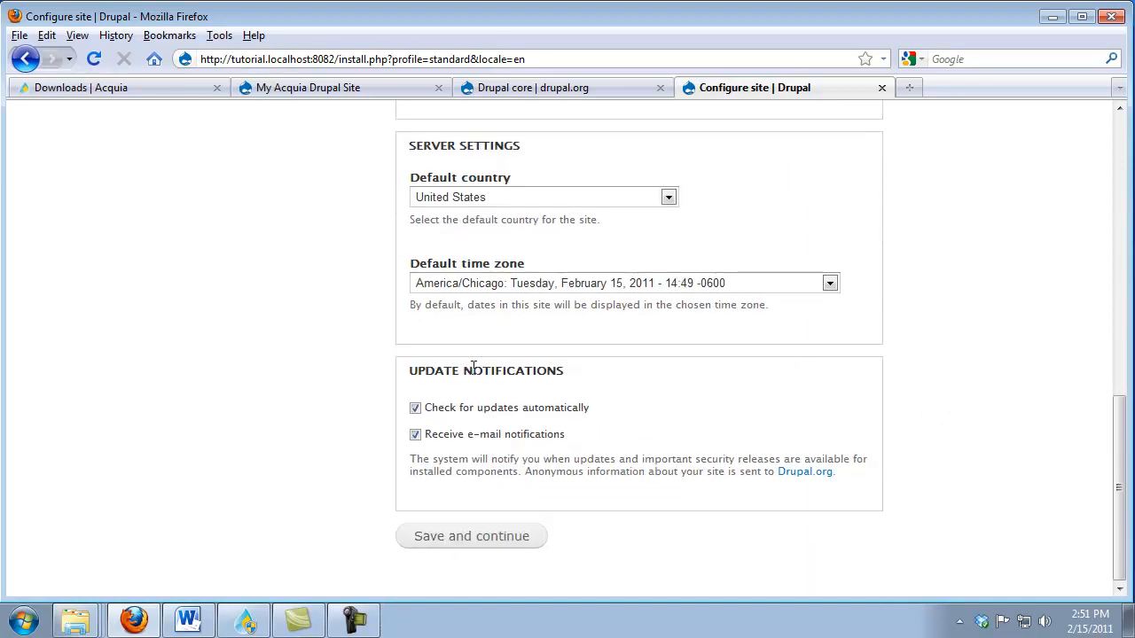
pyautogui.moveTo(604, 413)
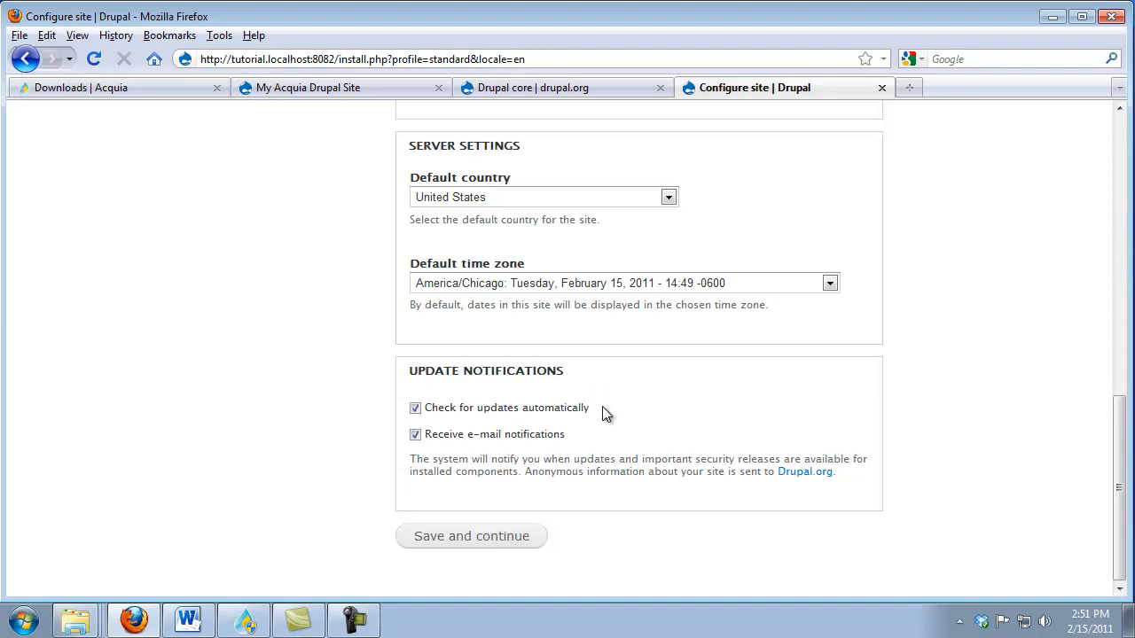
pyautogui.moveTo(592, 438)
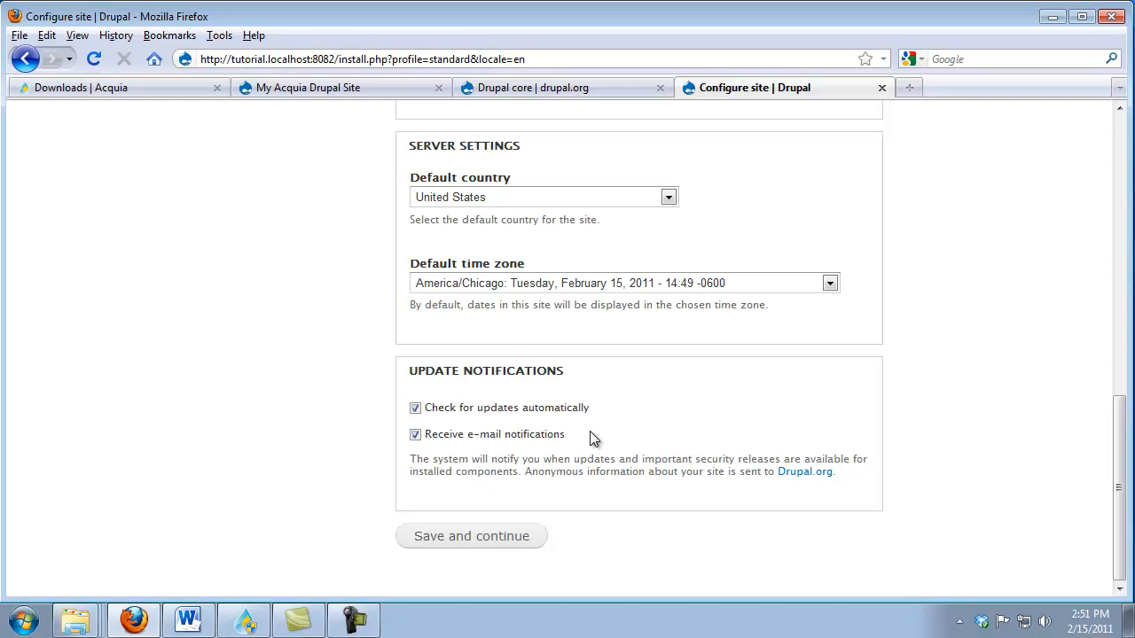
pyautogui.moveTo(480, 415)
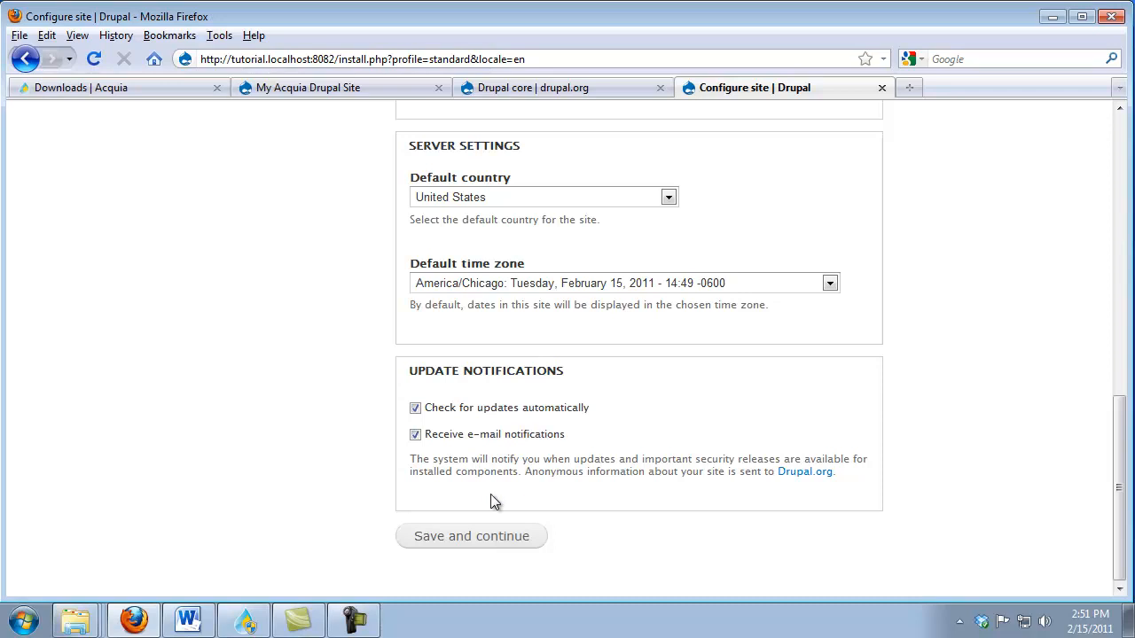
pyautogui.click(472, 535)
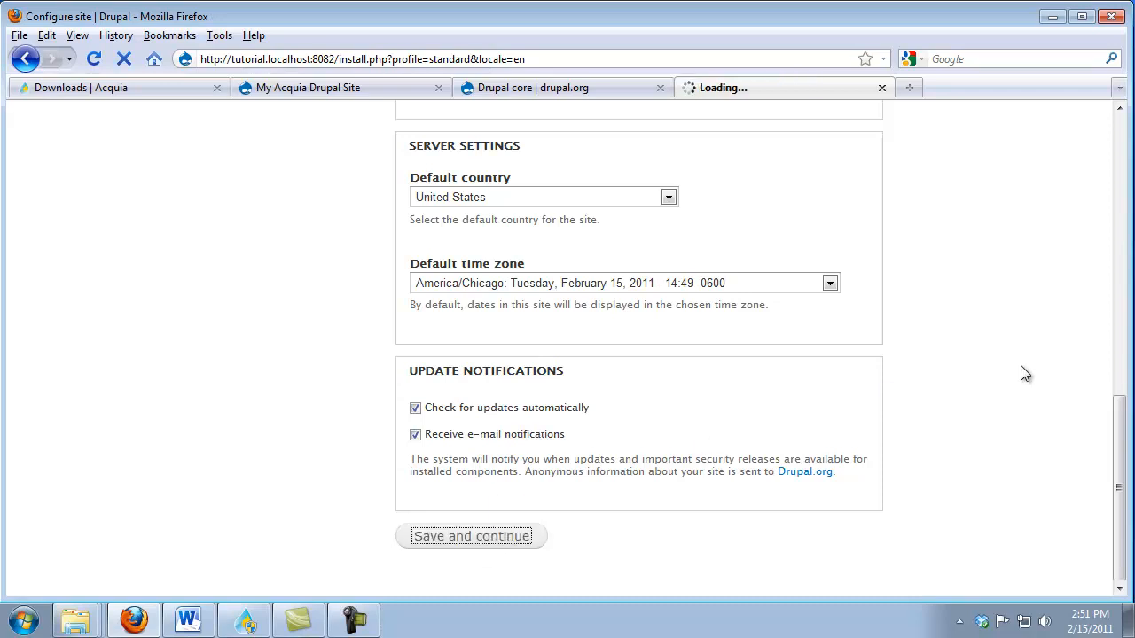
# Visit the new tutorial.localhost site's welcome homepage from the installation complete page
pyautogui.click(471, 535)
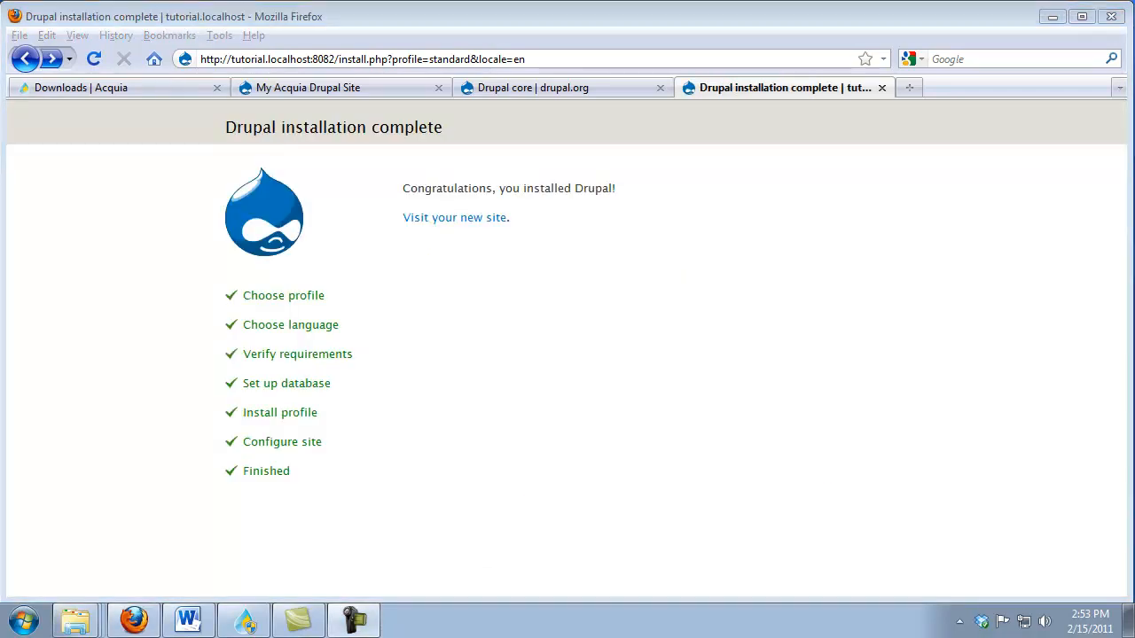
pyautogui.moveTo(433, 223)
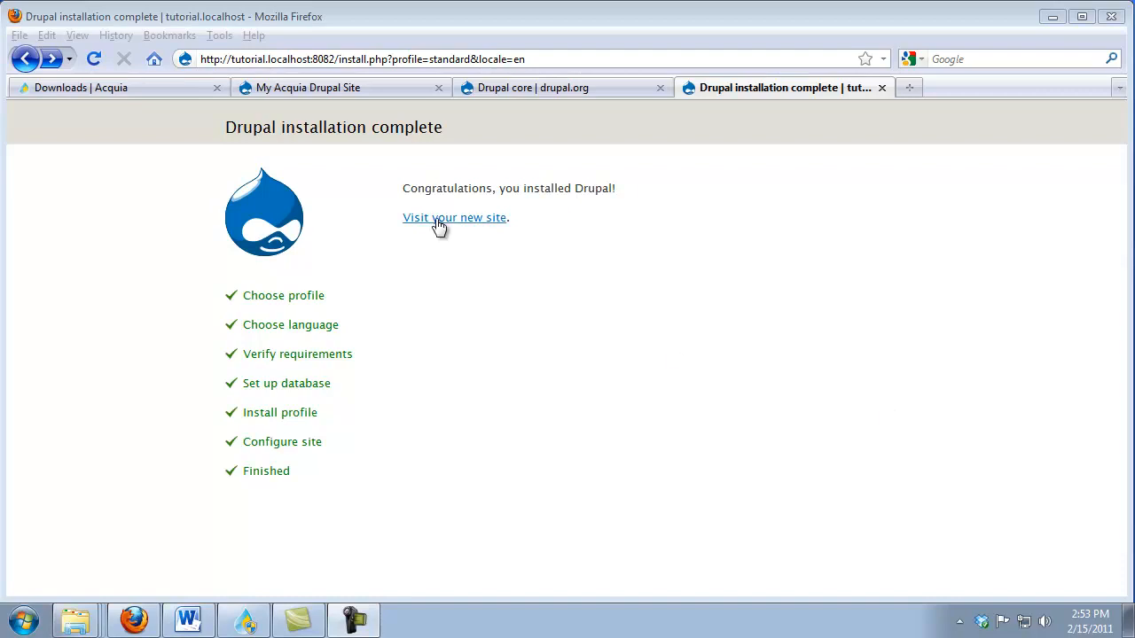
pyautogui.click(453, 216)
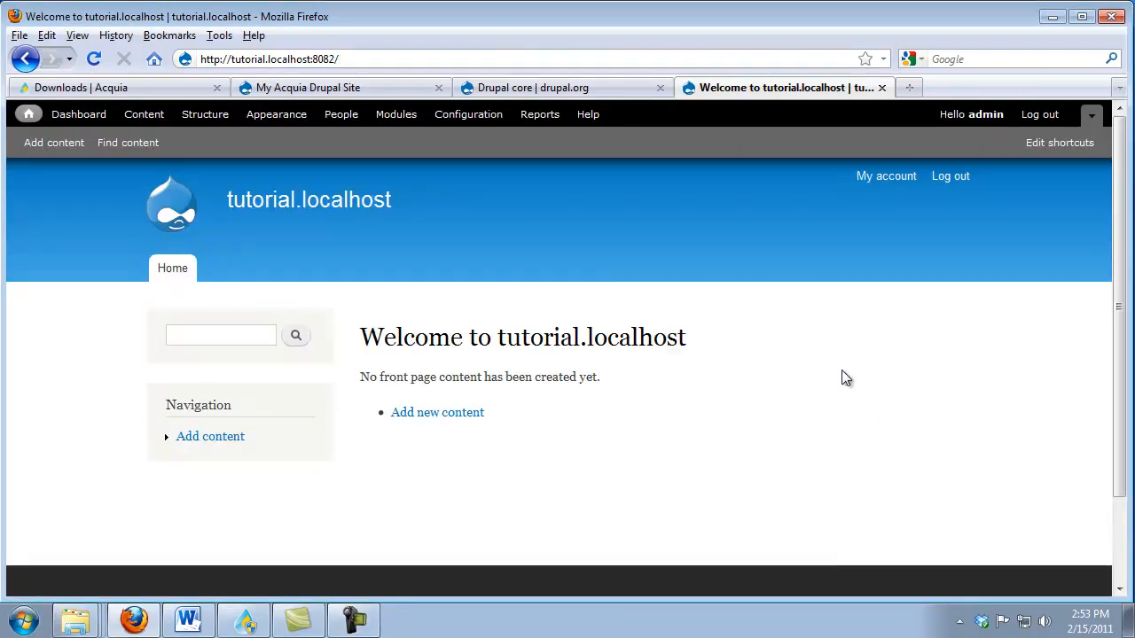